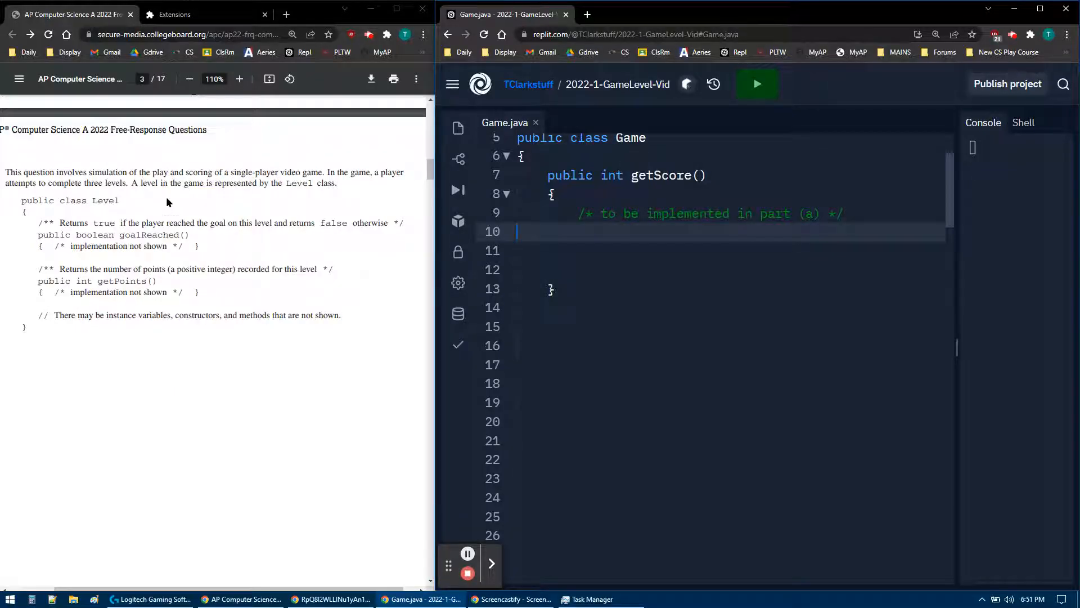
pyautogui.moveTo(169, 212)
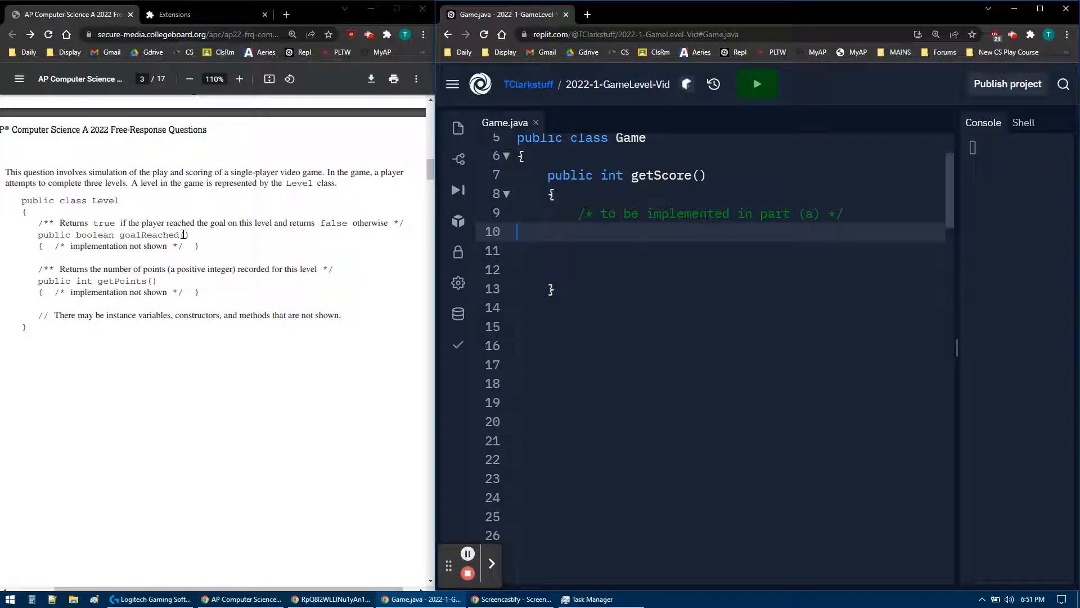
pyautogui.moveTo(119, 235)
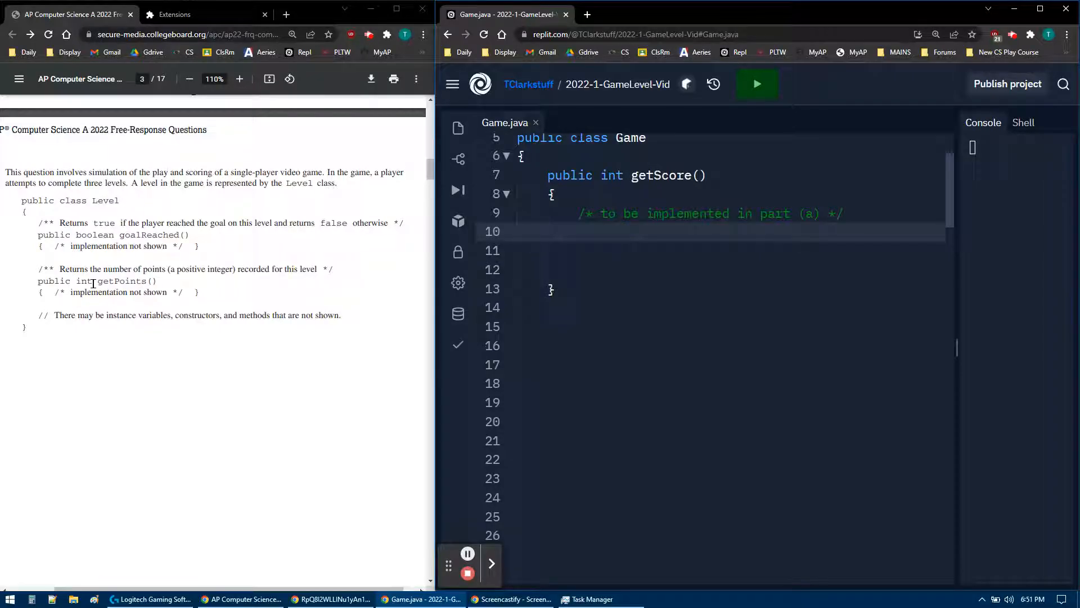
# Highlight getPoints and goalReached in Level, then levelOne and the constructor comment in Game
pyautogui.doubleClick(121, 280)
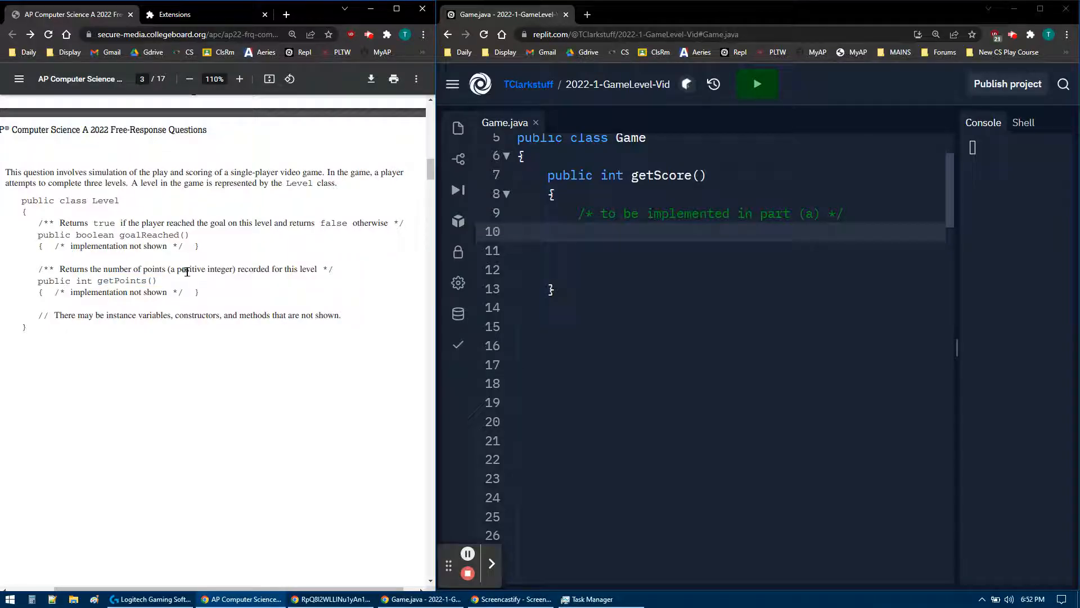
pyautogui.moveTo(180, 269); pyautogui.dragTo(233, 269)
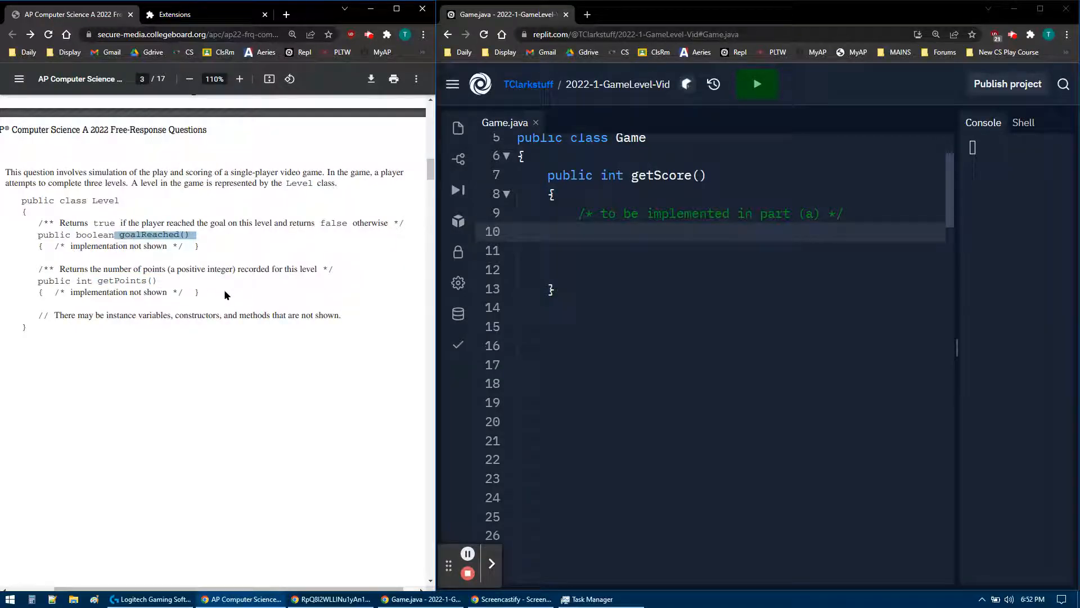
pyautogui.scroll(-3)
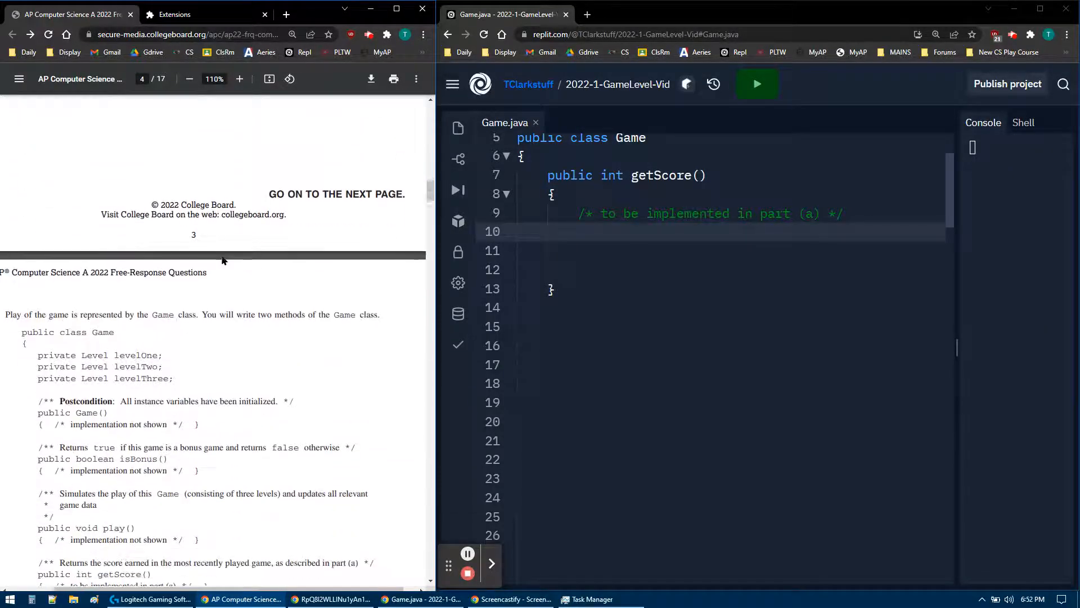
pyautogui.scroll(-3)
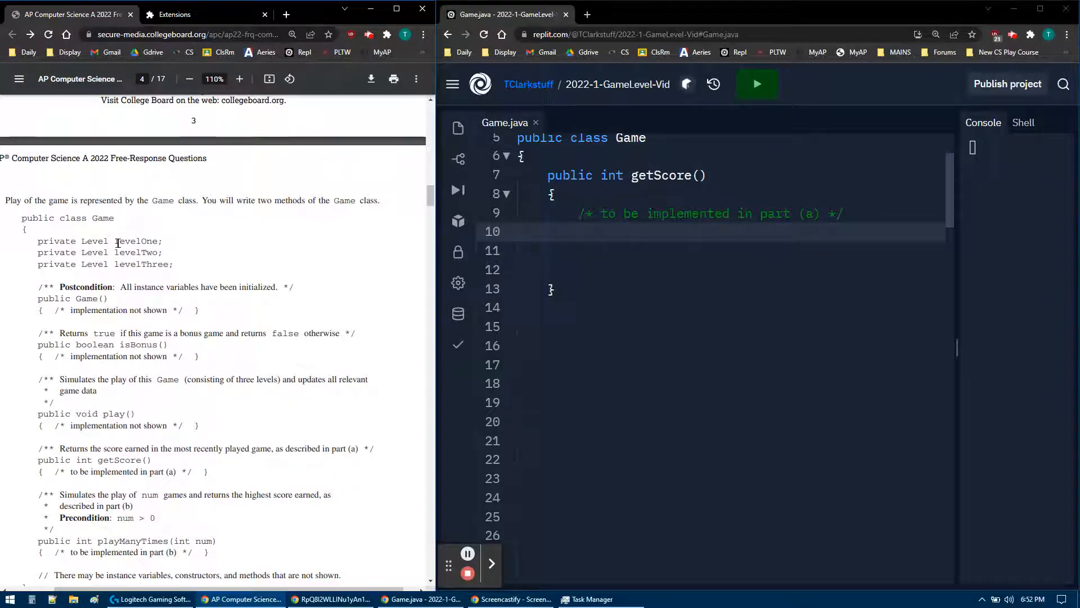
pyautogui.doubleClick(137, 241)
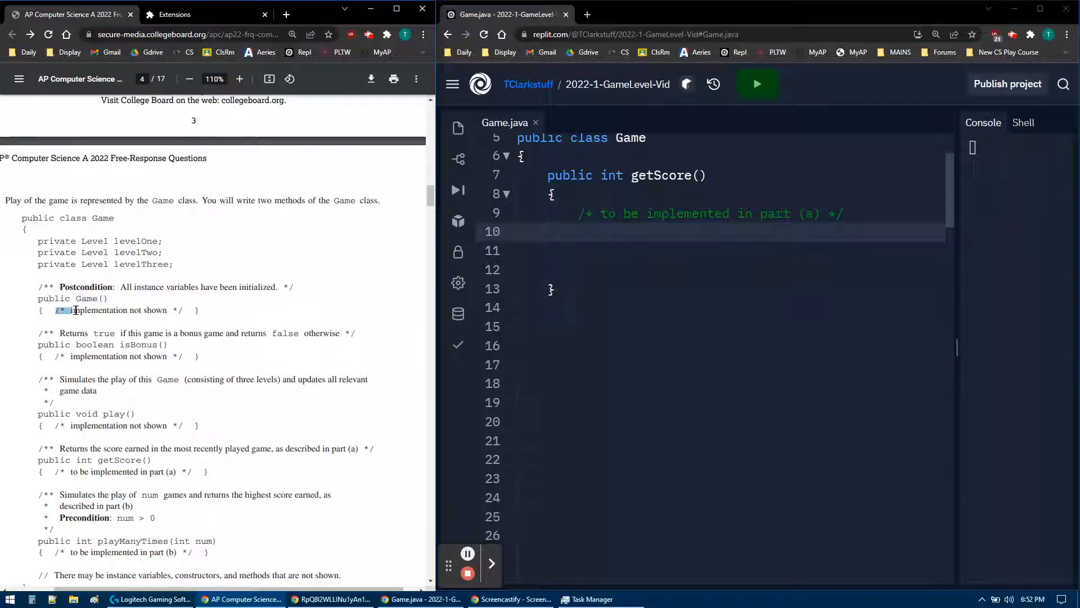
pyautogui.moveTo(65, 310); pyautogui.dragTo(185, 310)
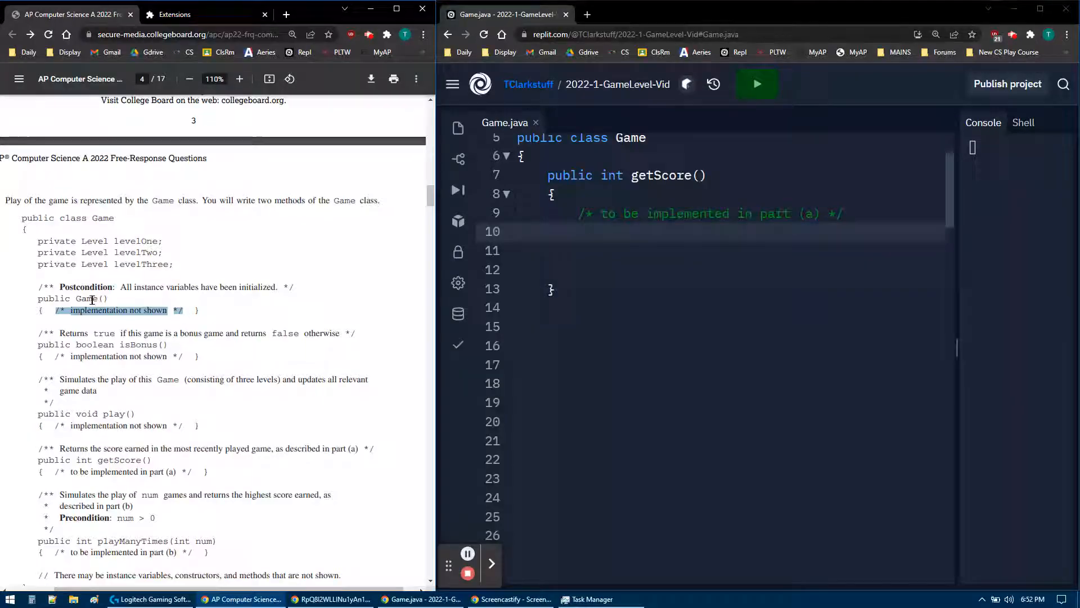
pyautogui.moveTo(114, 352)
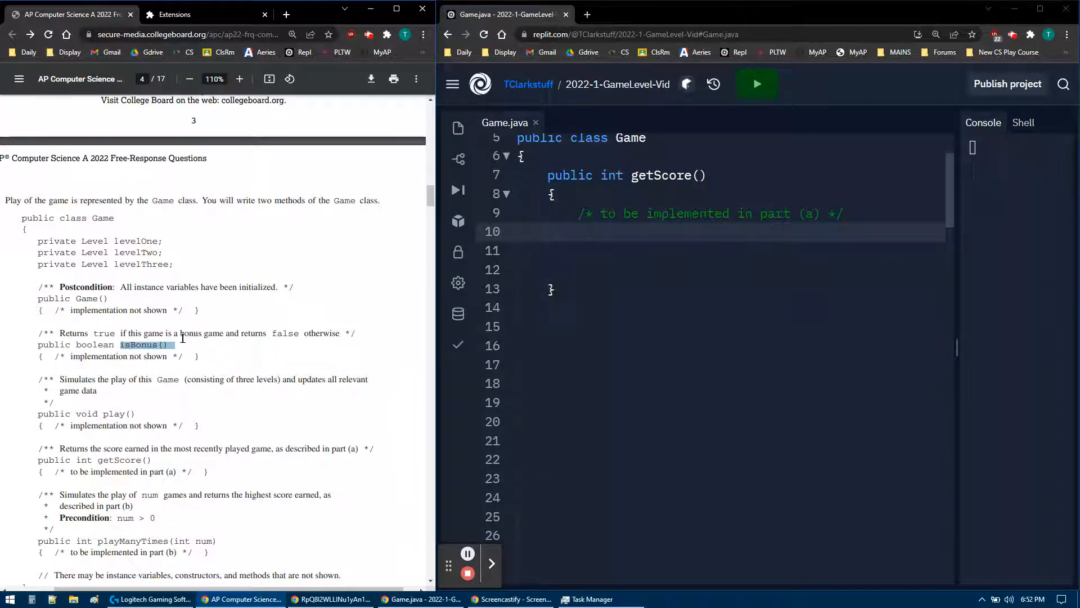
pyautogui.moveTo(268, 342)
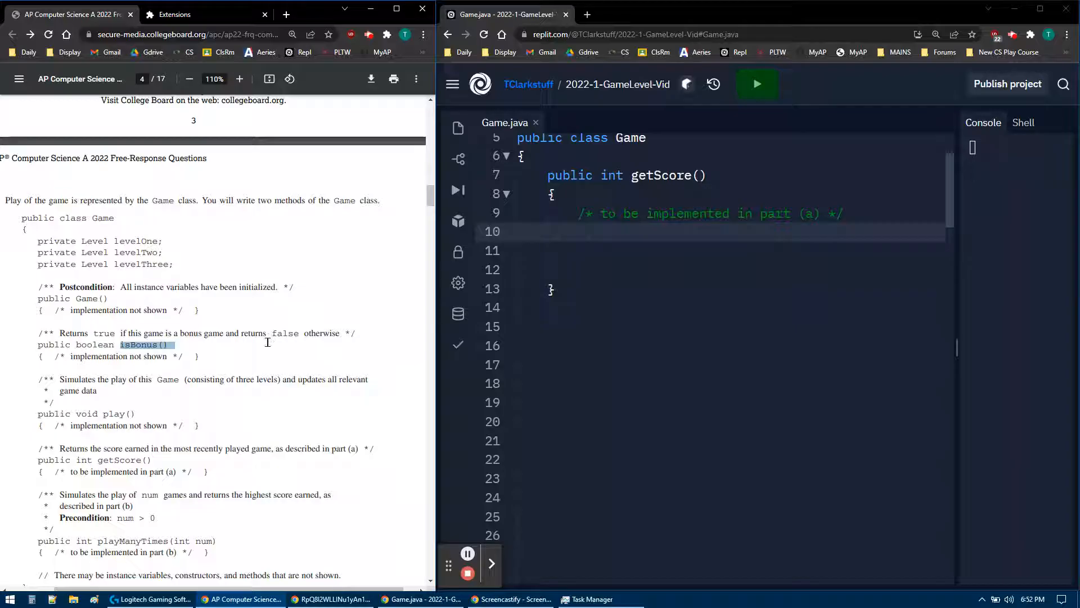
pyautogui.moveTo(266, 352)
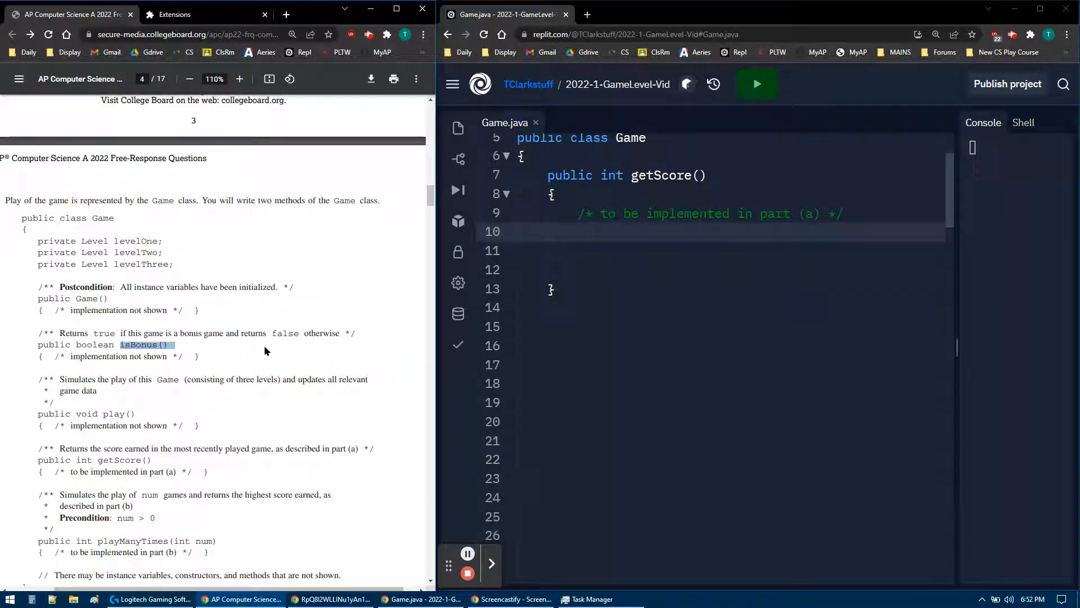
# Highlight getScore's int return type and the part (b) comment on playManyTimes
pyautogui.scroll(-3)
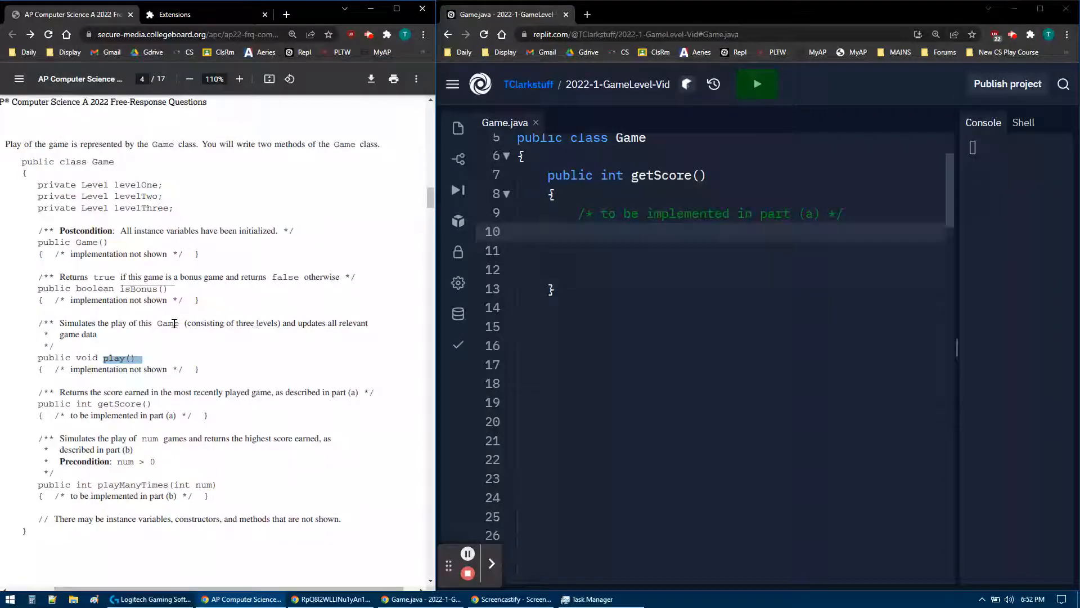
pyautogui.moveTo(341, 323)
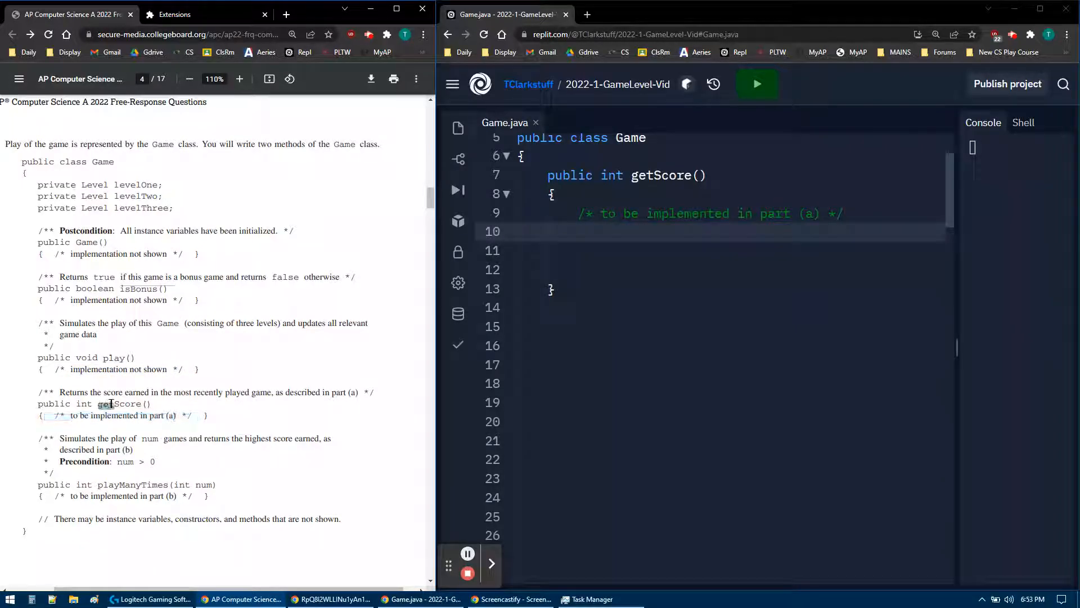
pyautogui.doubleClick(117, 404)
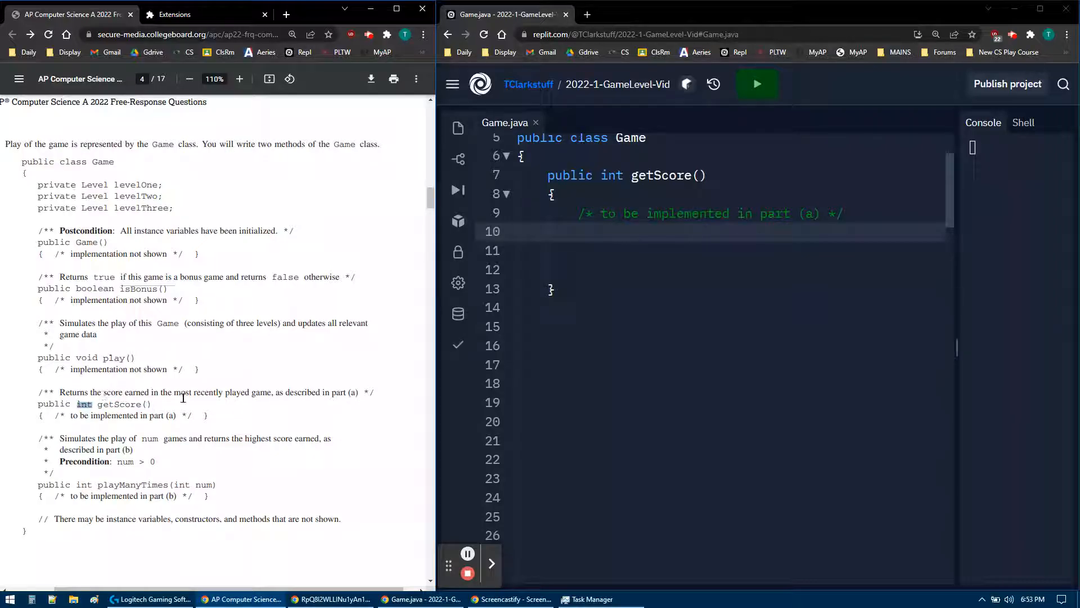
pyautogui.moveTo(159, 392)
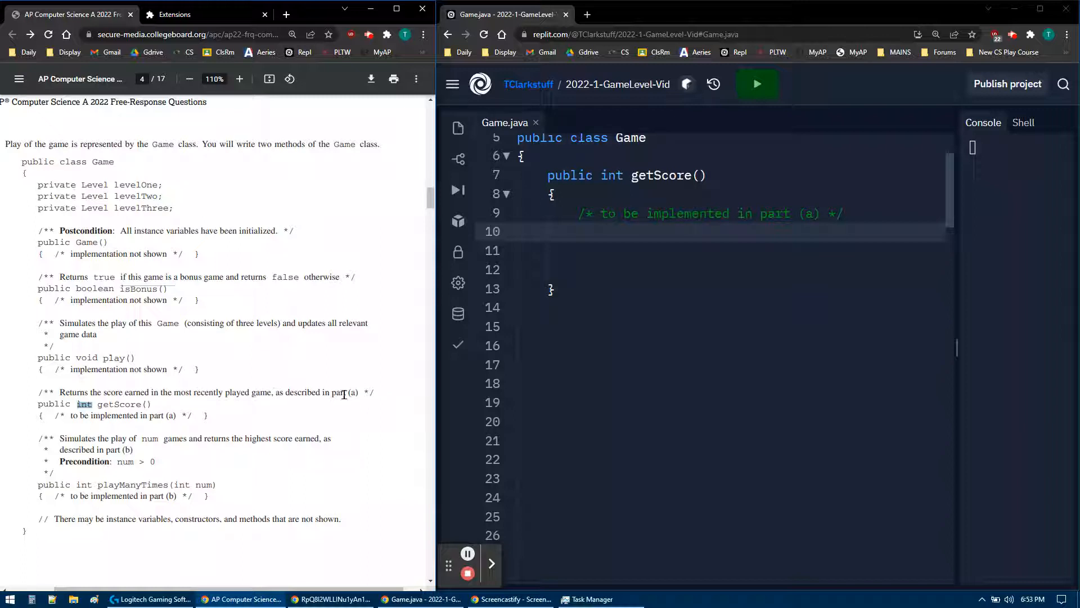
pyautogui.moveTo(227, 428)
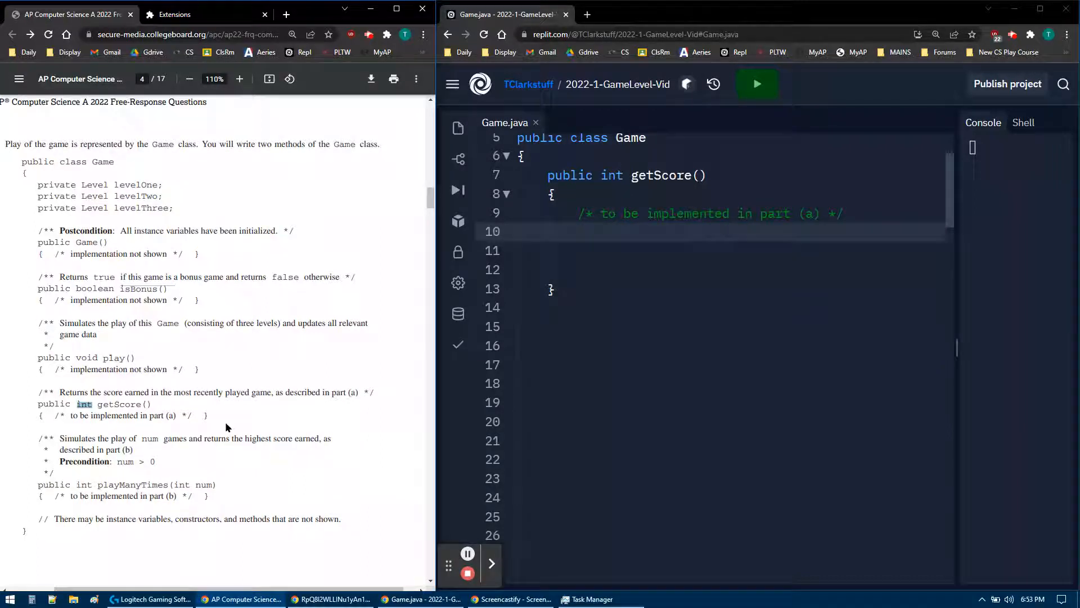
pyautogui.moveTo(65, 496); pyautogui.dragTo(182, 496)
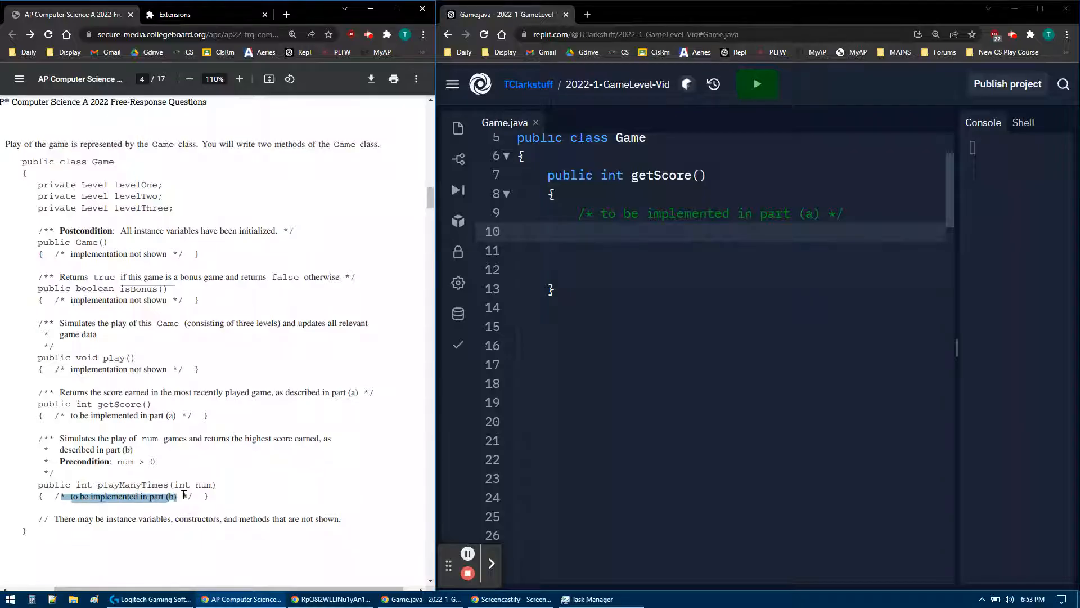
# Highlight the isBonus and goalReached helper descriptions in part (a)
pyautogui.scroll(-3)
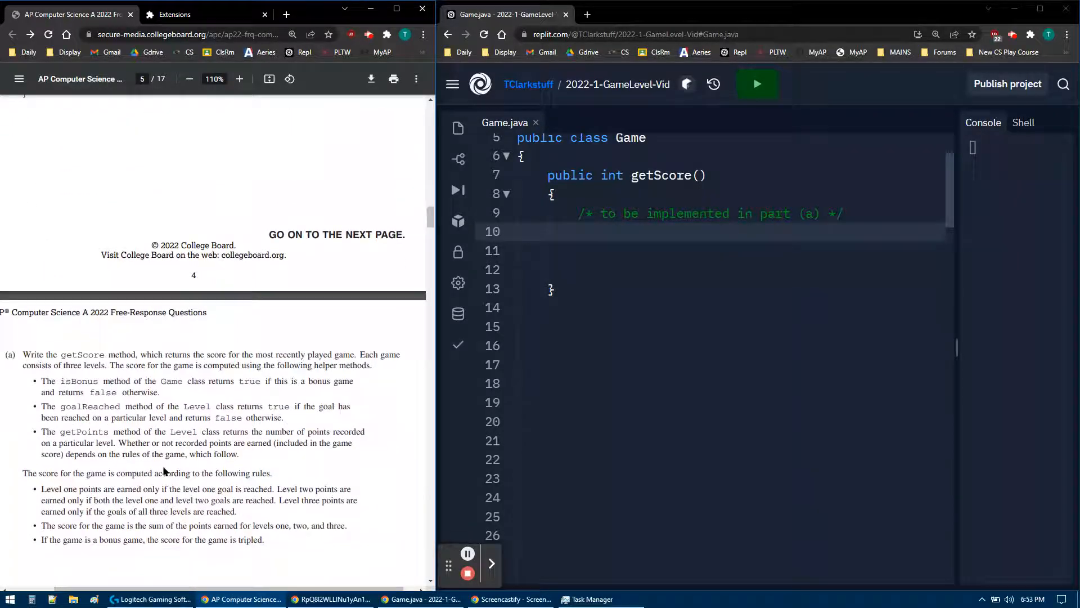
pyautogui.scroll(-3)
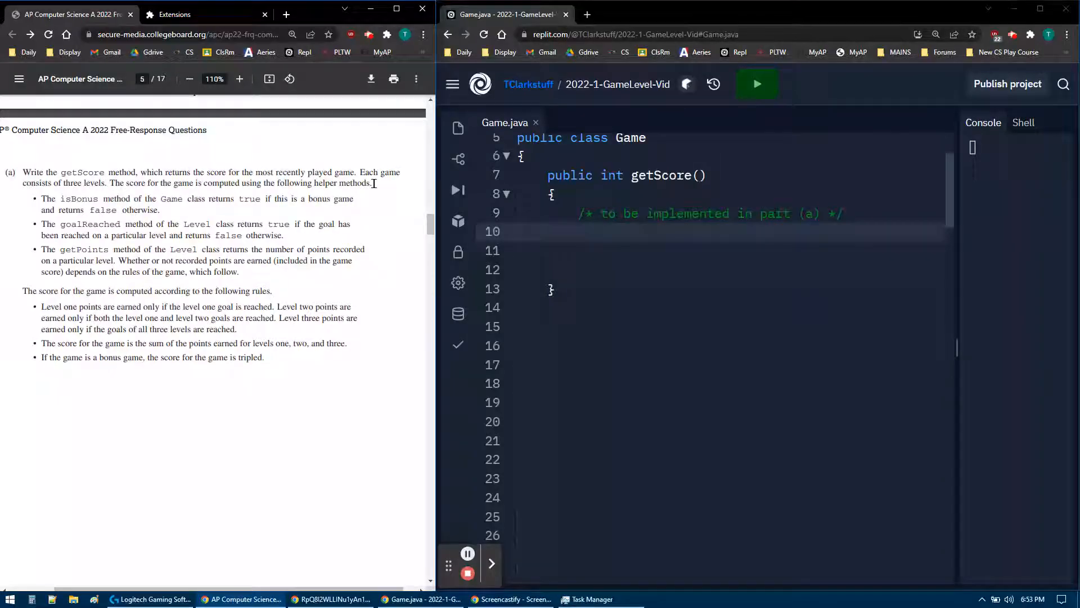
pyautogui.doubleClick(73, 199)
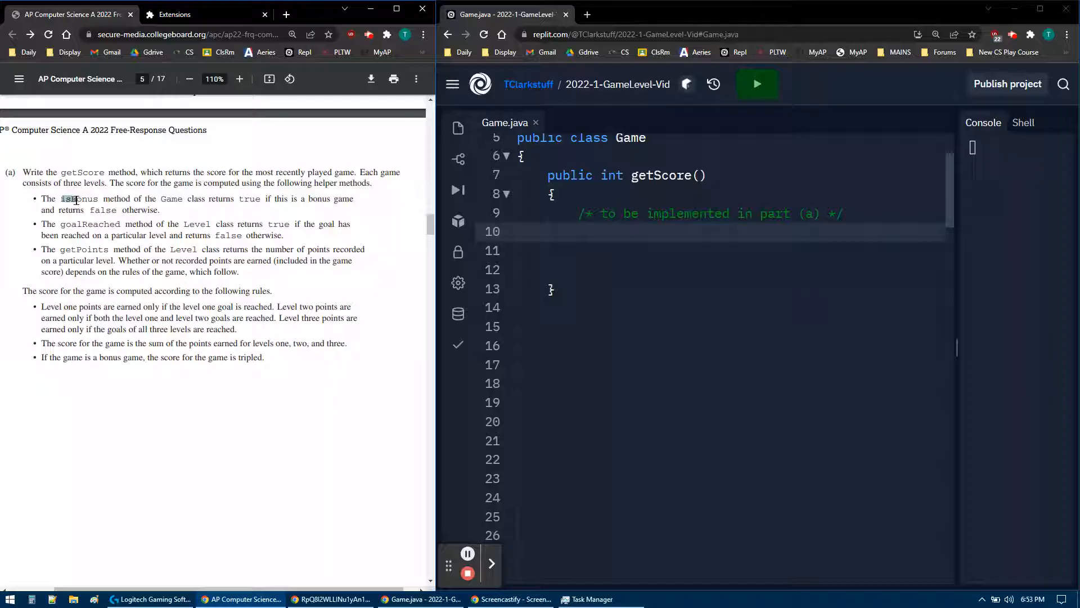
pyautogui.doubleClick(79, 199)
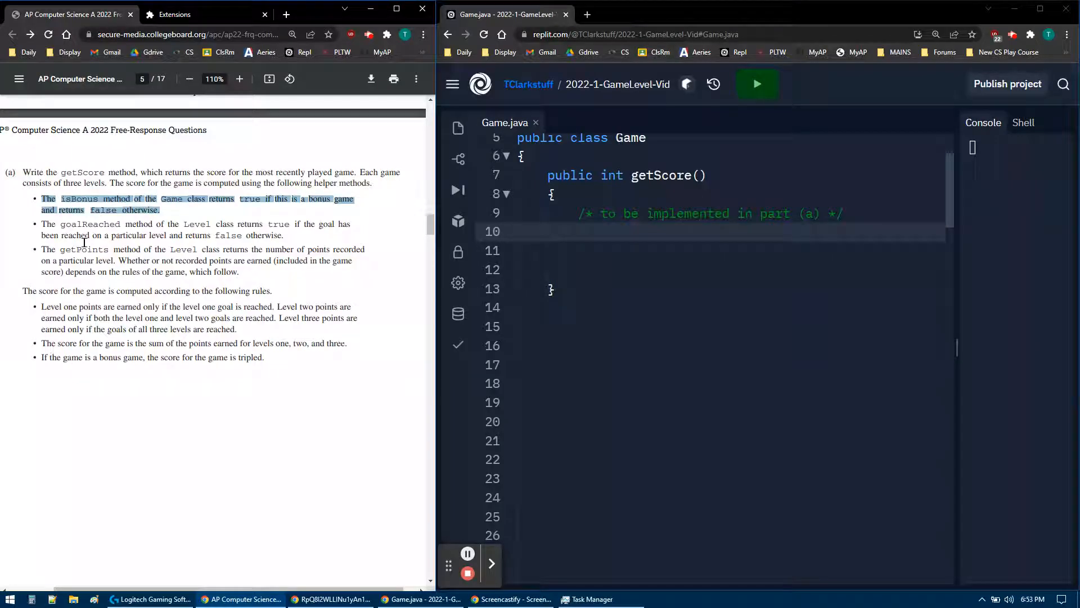
pyautogui.doubleClick(90, 224)
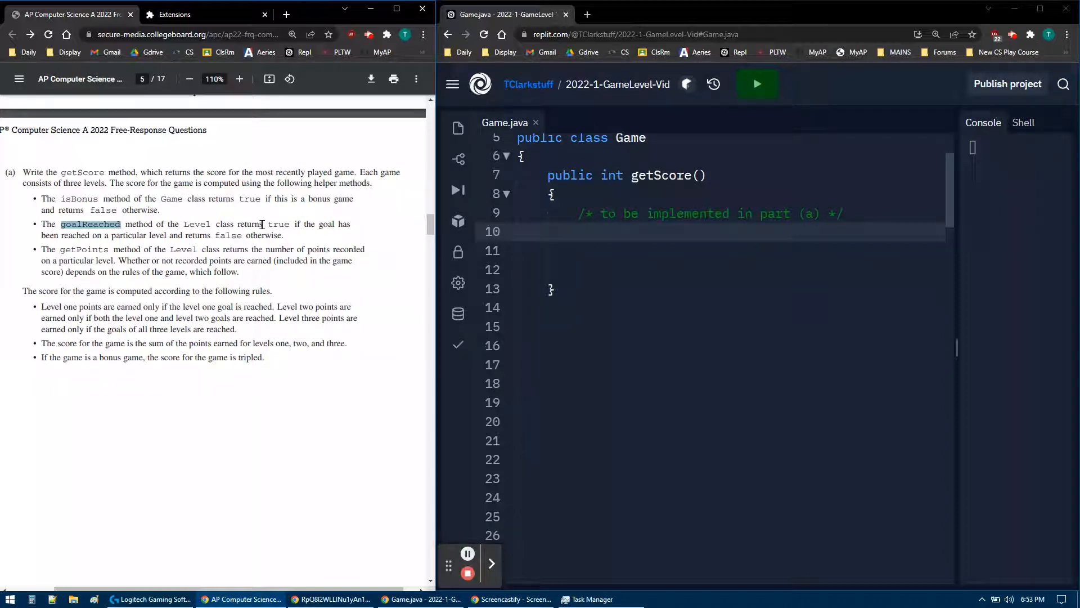
pyautogui.moveTo(281, 231)
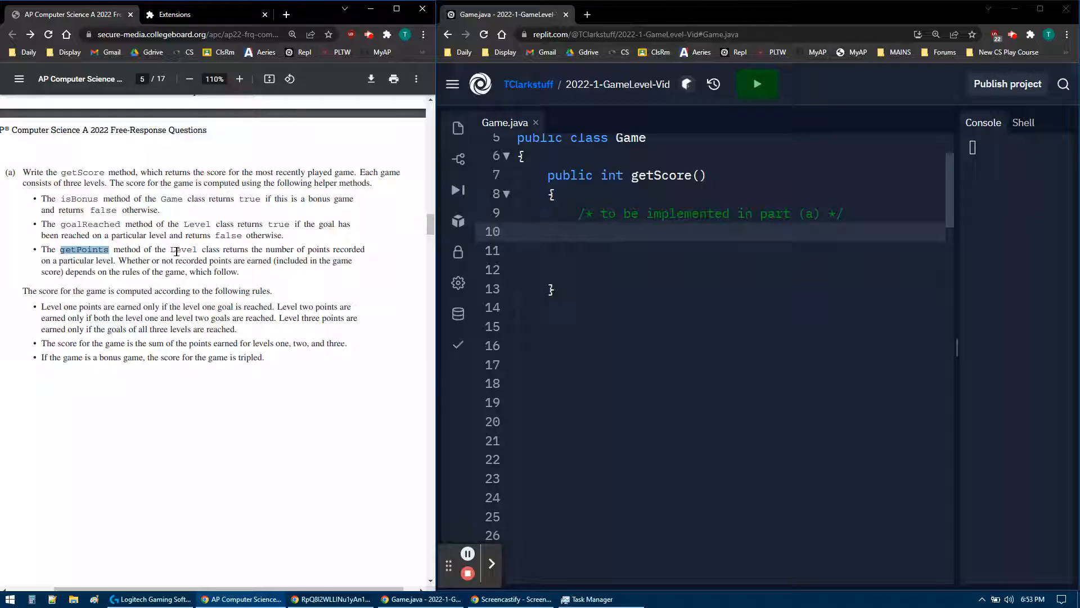
pyautogui.moveTo(228, 258)
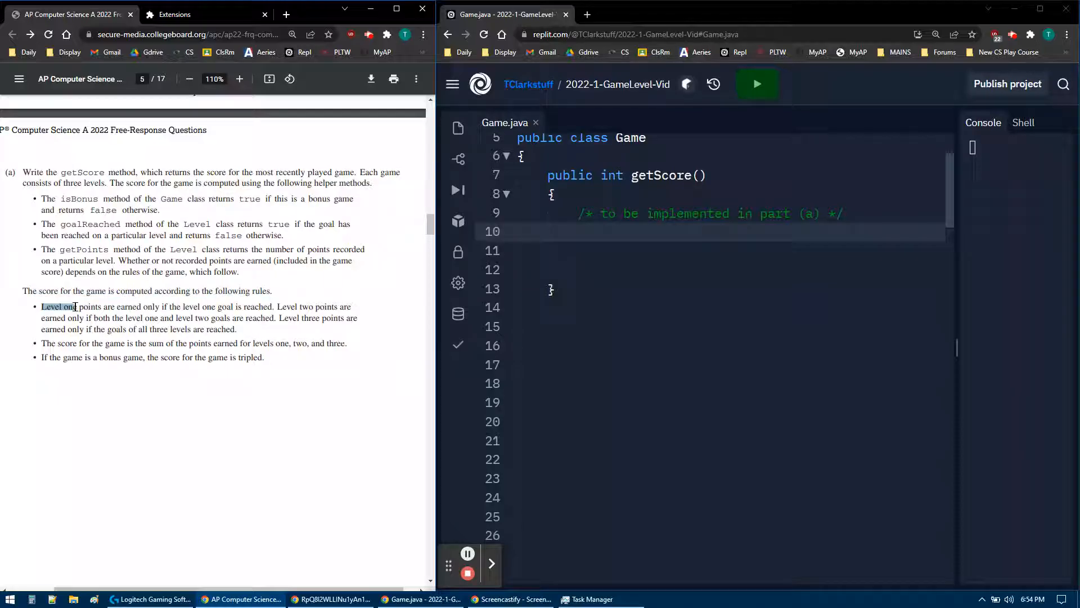
# Mark the level-points rules, the sum-of-levels rule and the bonus tripling rule
pyautogui.moveTo(41, 307); pyautogui.dragTo(100, 307)
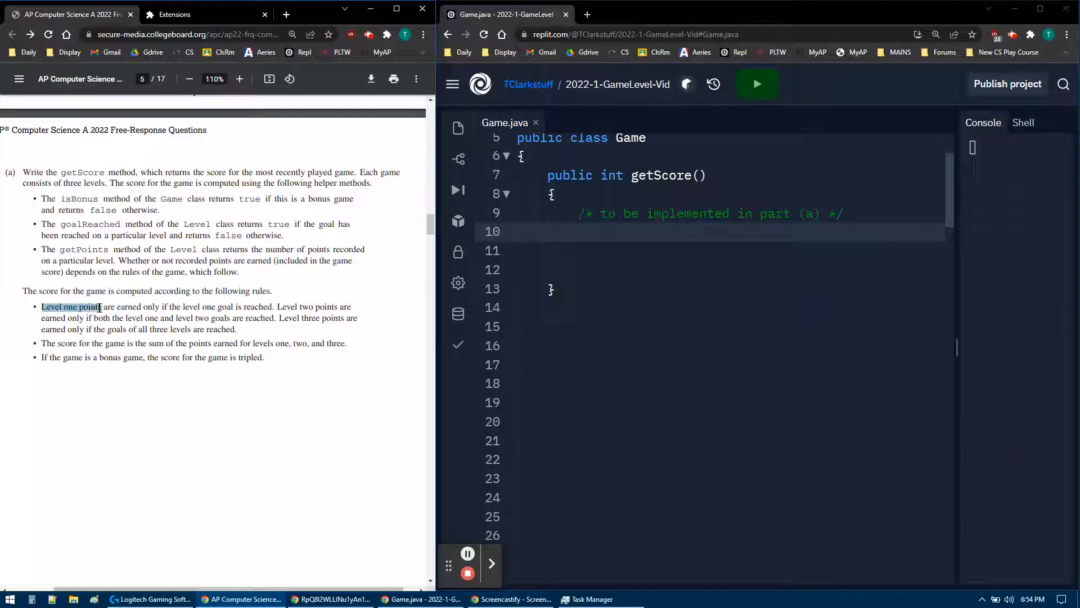
pyautogui.moveTo(100, 306); pyautogui.dragTo(248, 306)
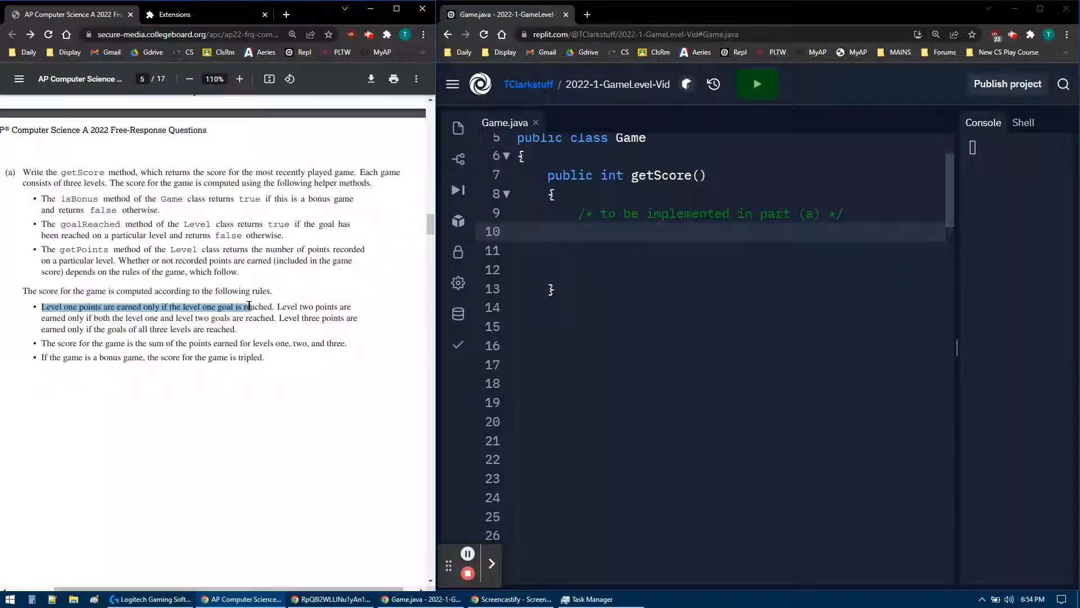
pyautogui.moveTo(248, 306); pyautogui.dragTo(272, 306)
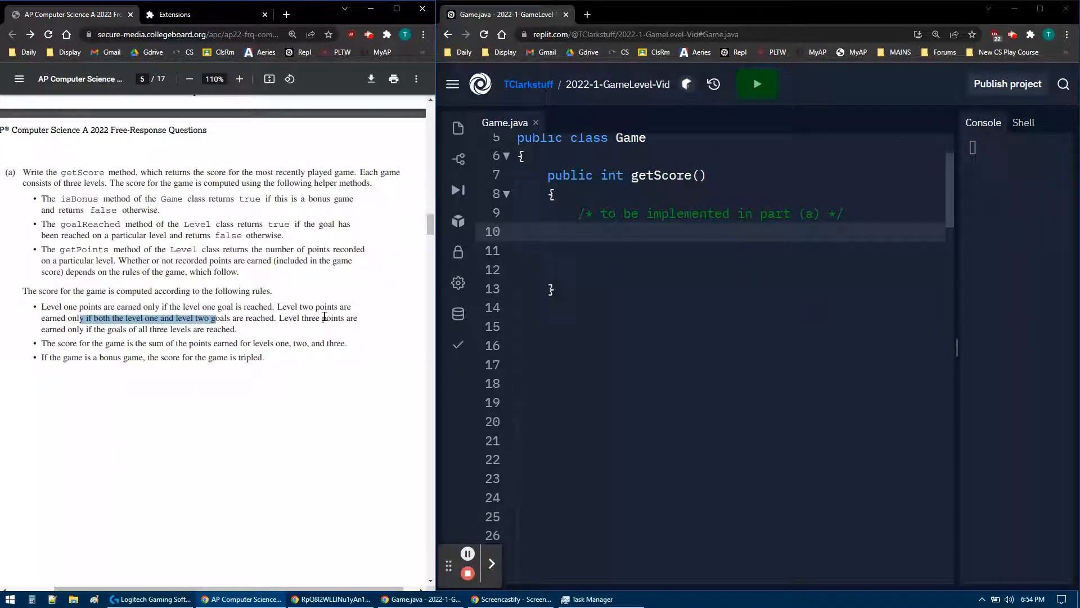
pyautogui.moveTo(130, 332)
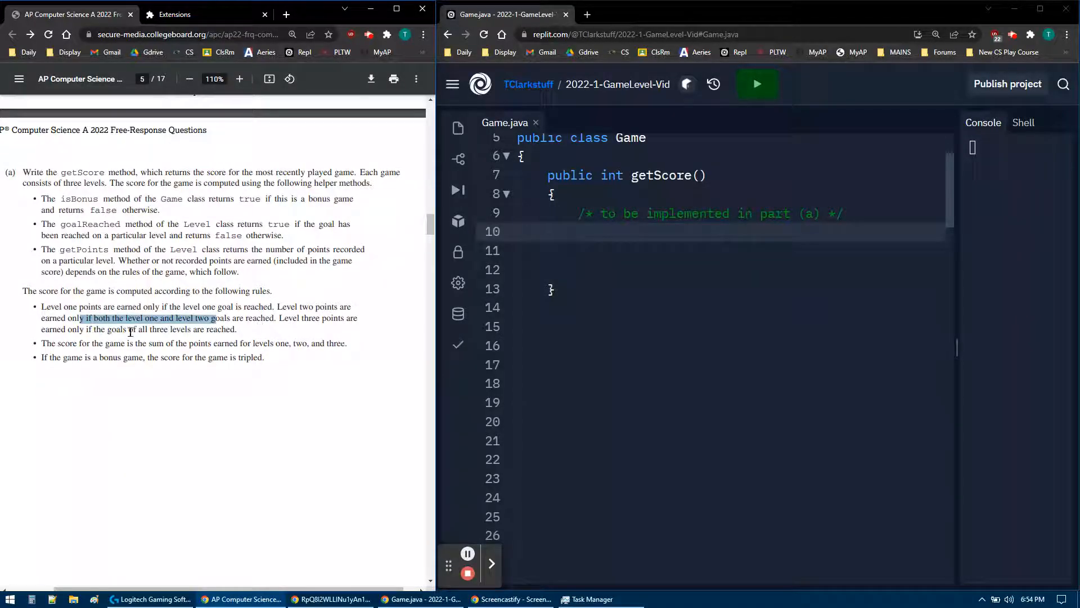
pyautogui.moveTo(255, 337)
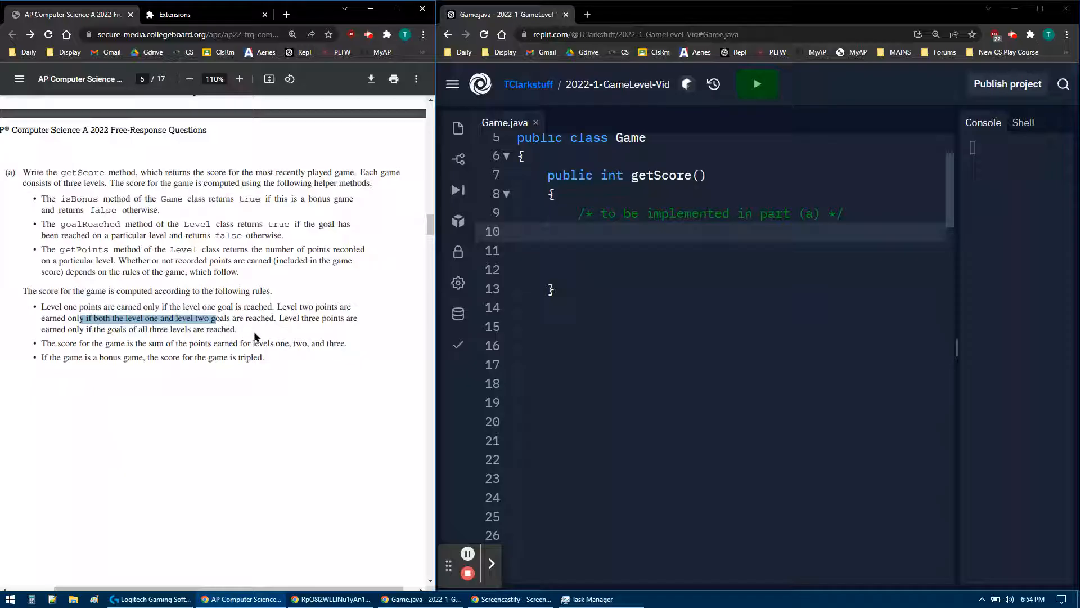
pyautogui.moveTo(260, 336)
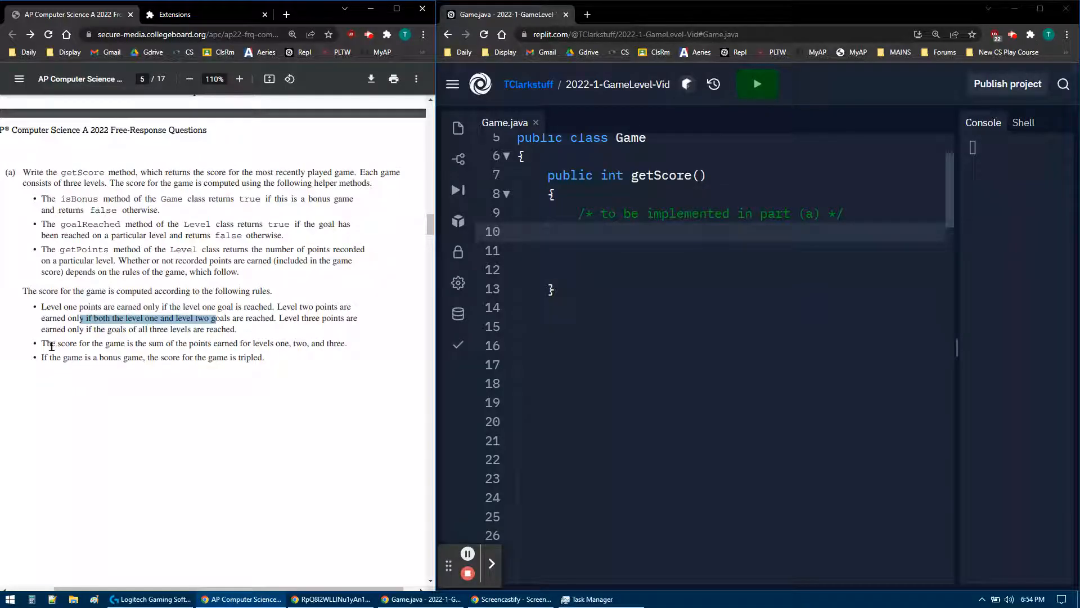
pyautogui.moveTo(41, 344); pyautogui.dragTo(324, 343)
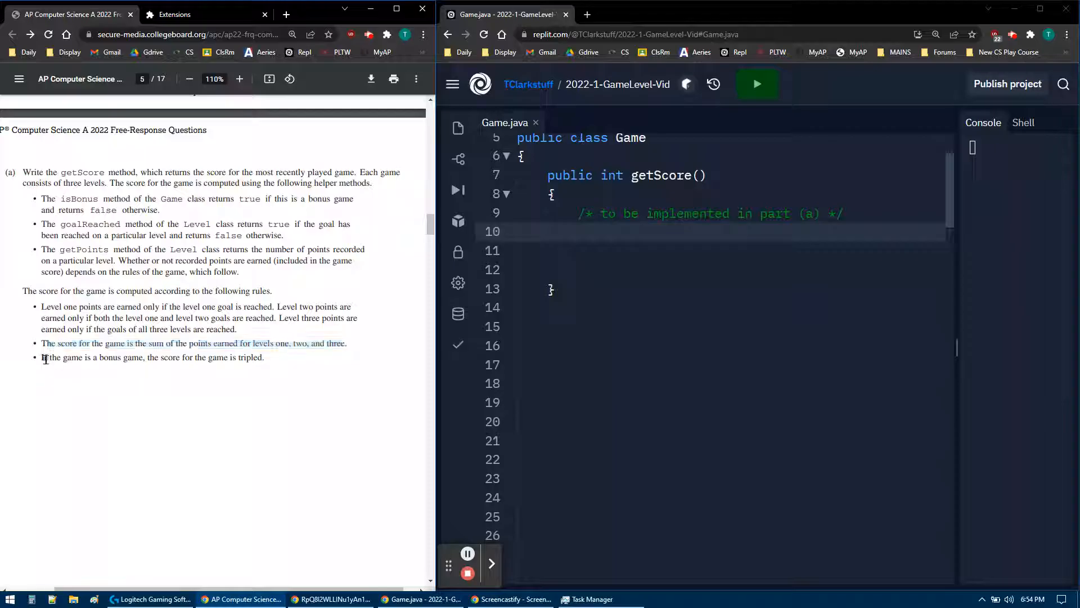
pyautogui.moveTo(41, 357); pyautogui.dragTo(145, 356)
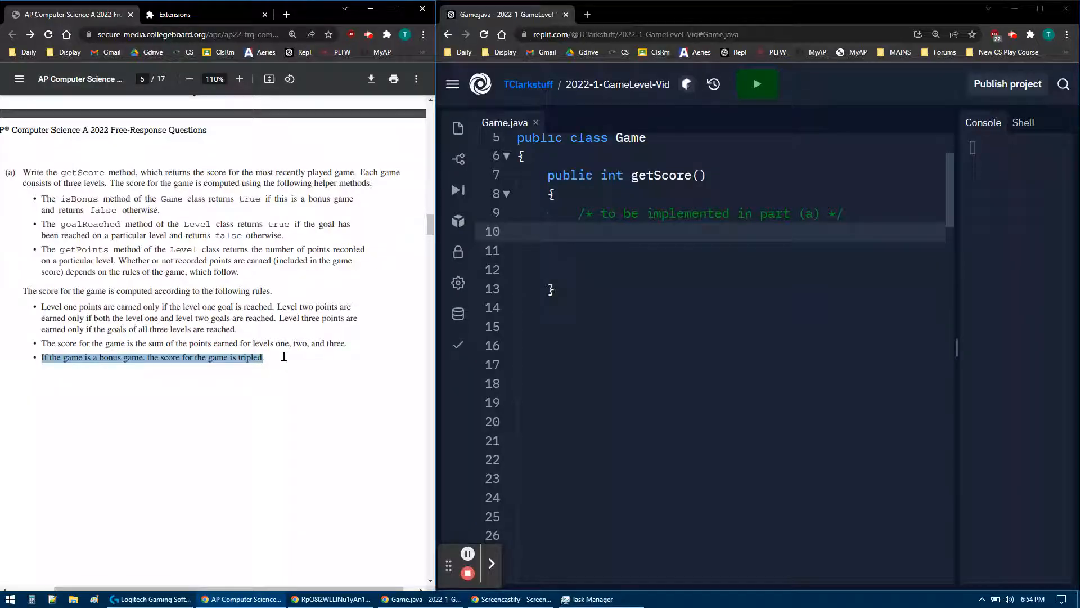
# Scroll through the table of example score calculations and back to the scoring rules
pyautogui.scroll(-3)
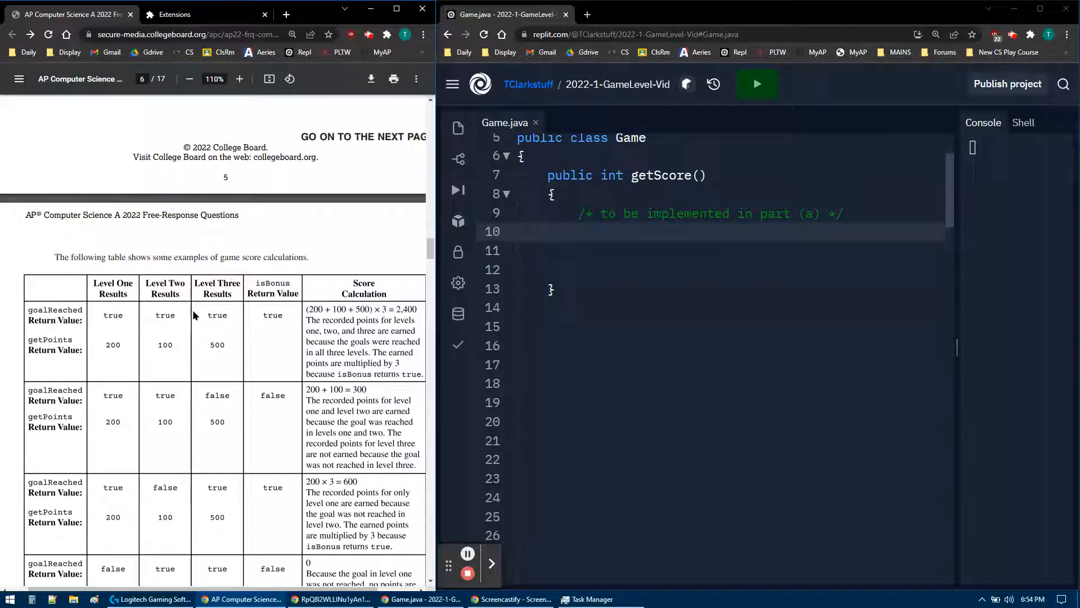
pyautogui.moveTo(128, 350)
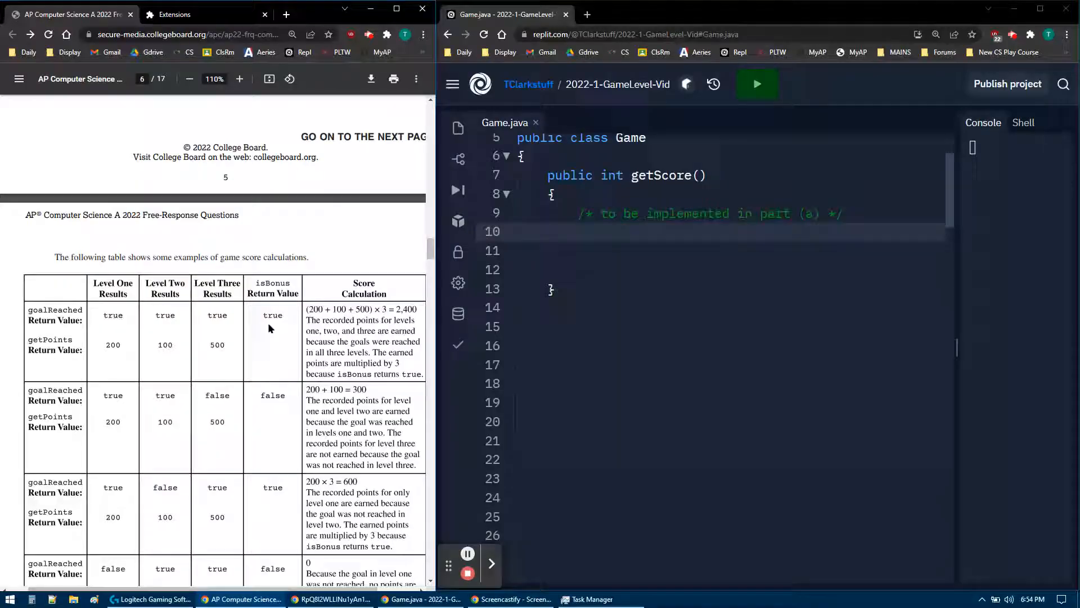
pyautogui.moveTo(366, 315)
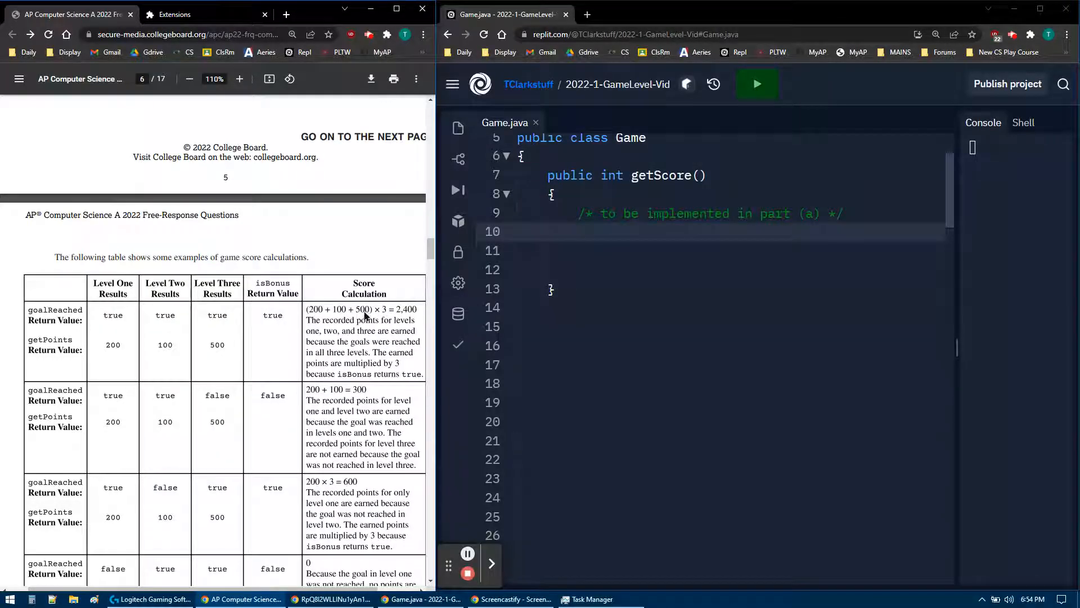
pyautogui.moveTo(405, 318)
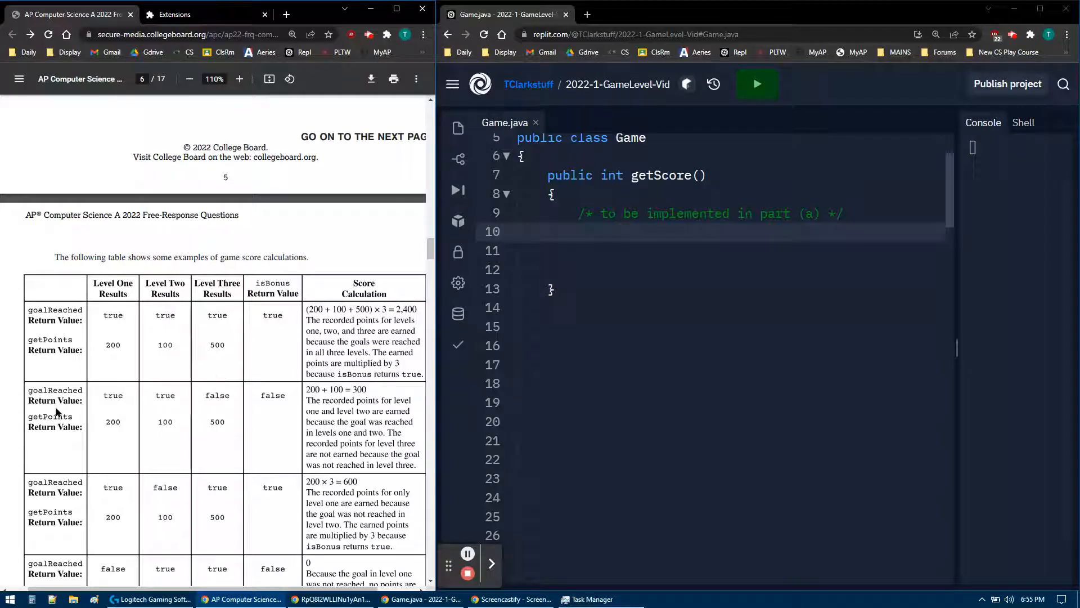
pyautogui.moveTo(92, 410)
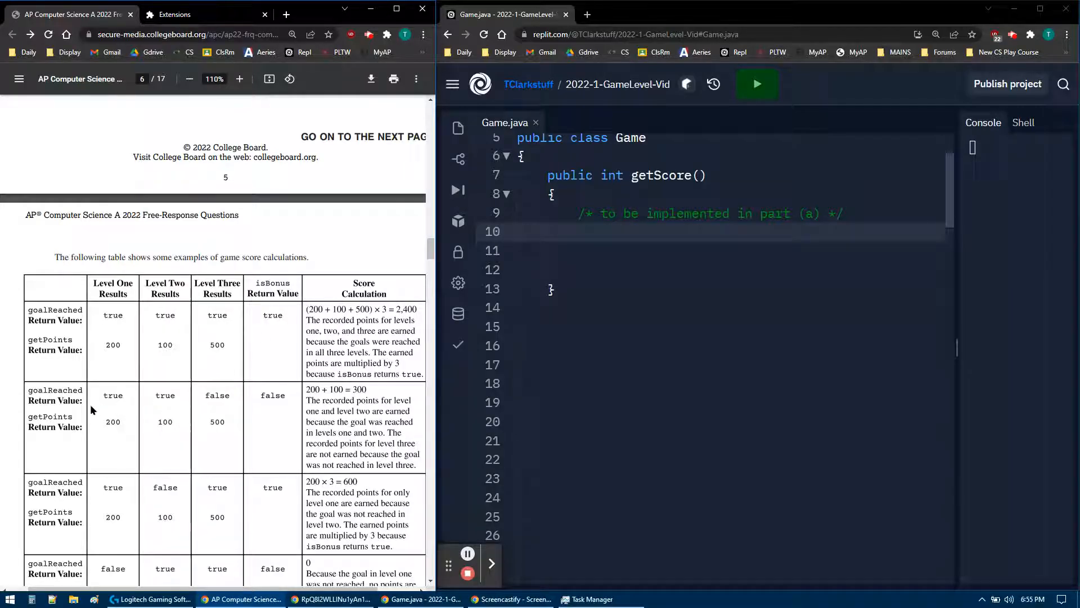
pyautogui.moveTo(223, 392)
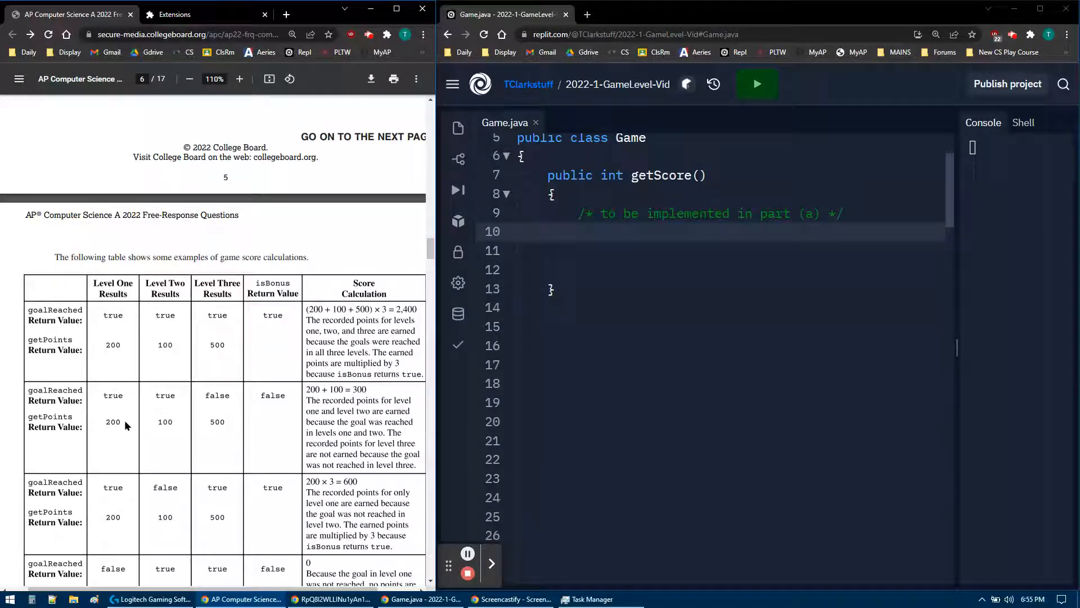
pyautogui.moveTo(275, 408)
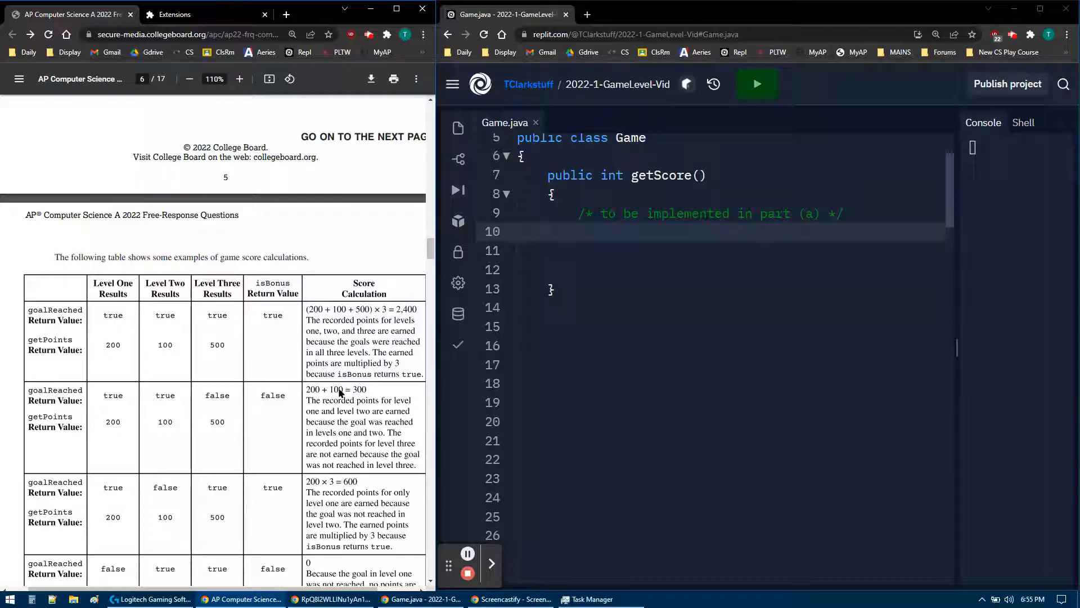
pyautogui.scroll(-3)
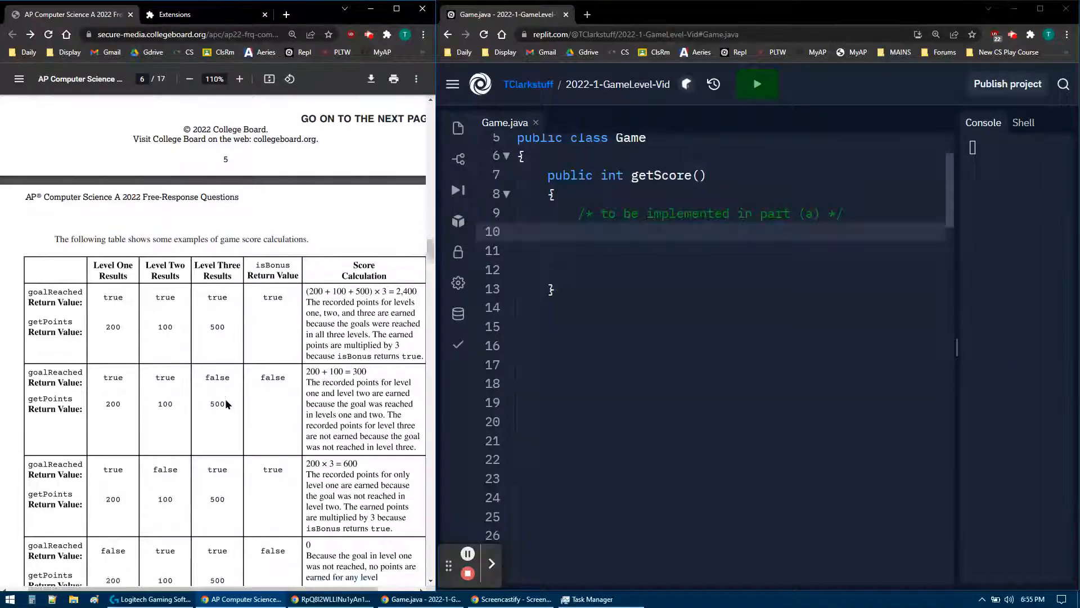
pyautogui.scroll(-3)
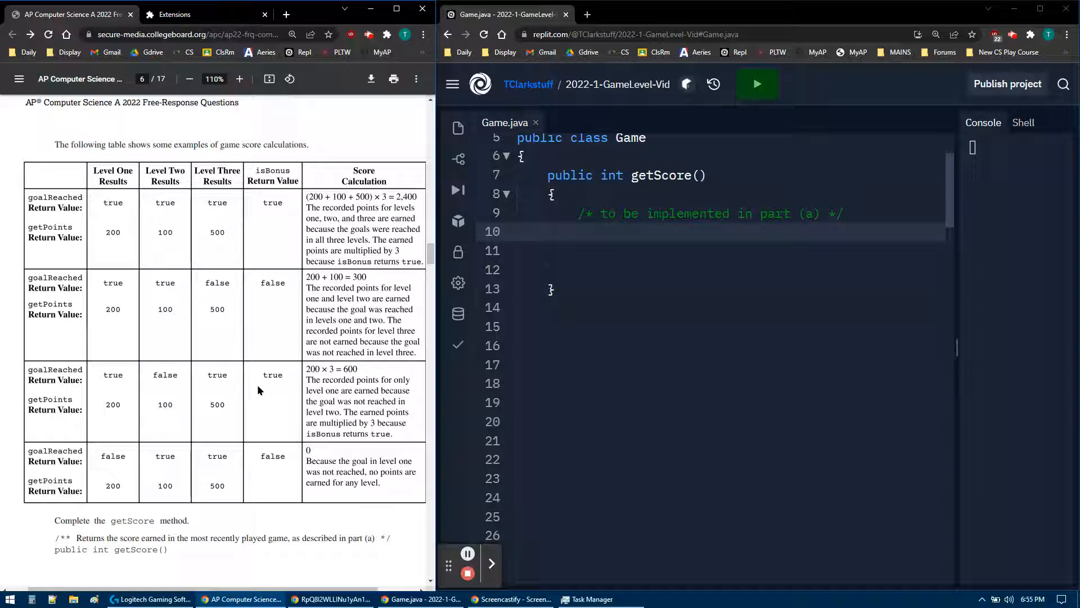
pyautogui.moveTo(225, 398)
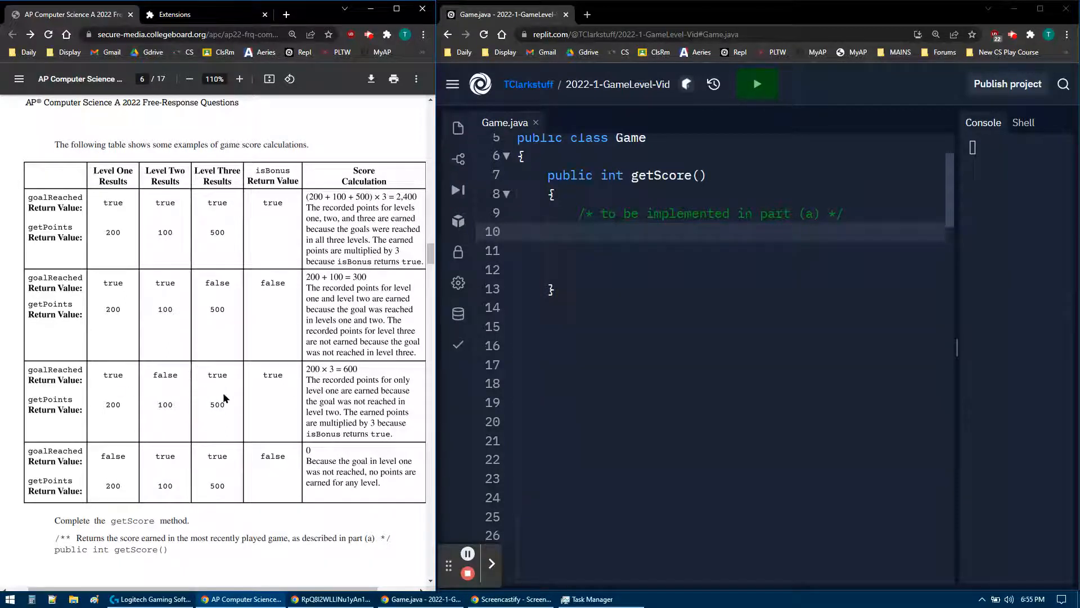
pyautogui.moveTo(182, 381)
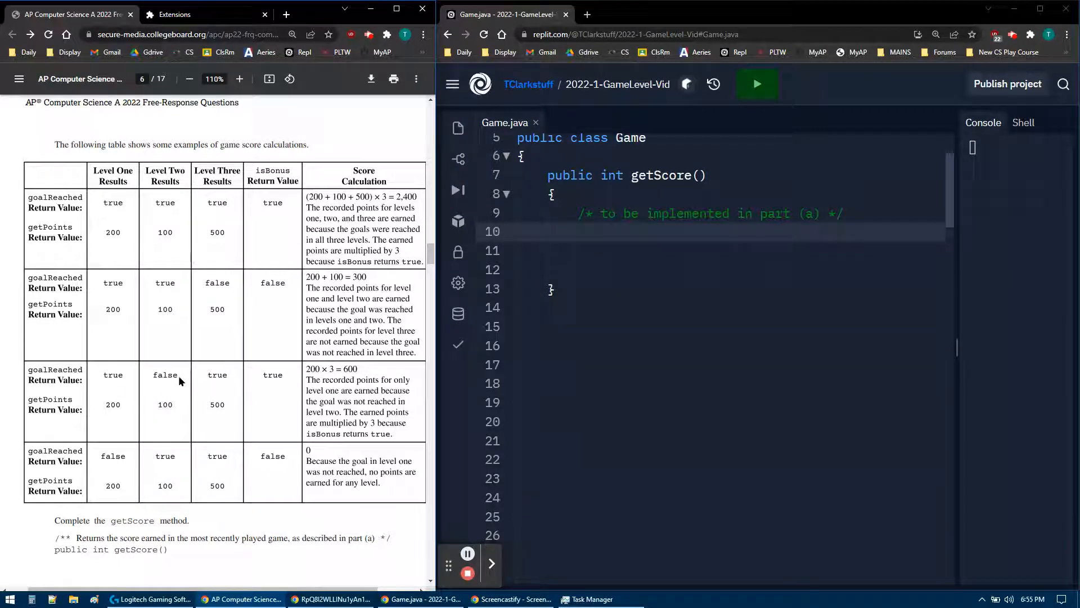
pyautogui.moveTo(99, 389)
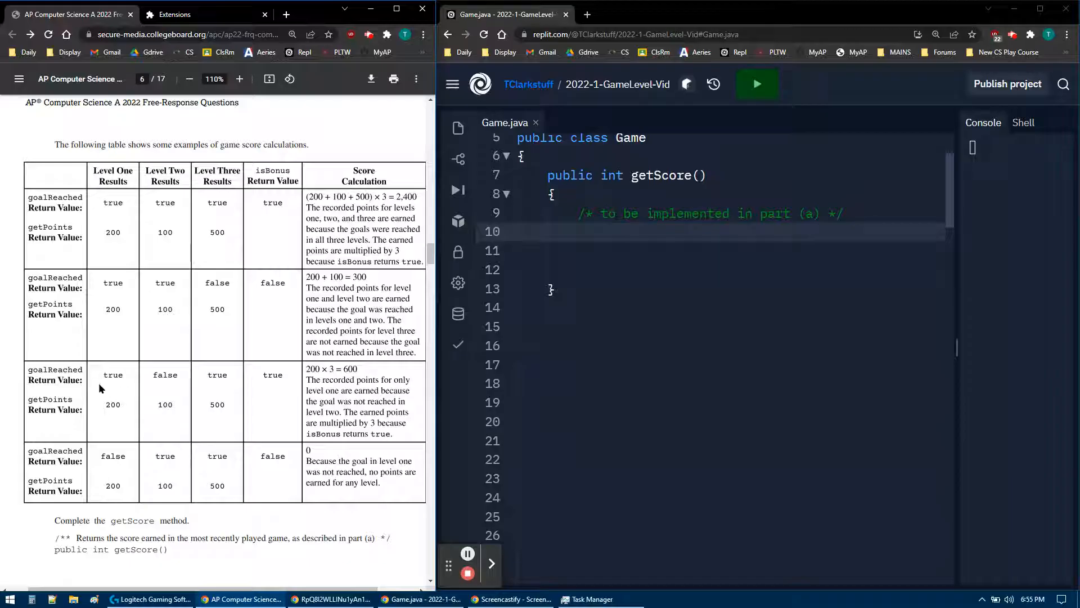
pyautogui.moveTo(118, 403)
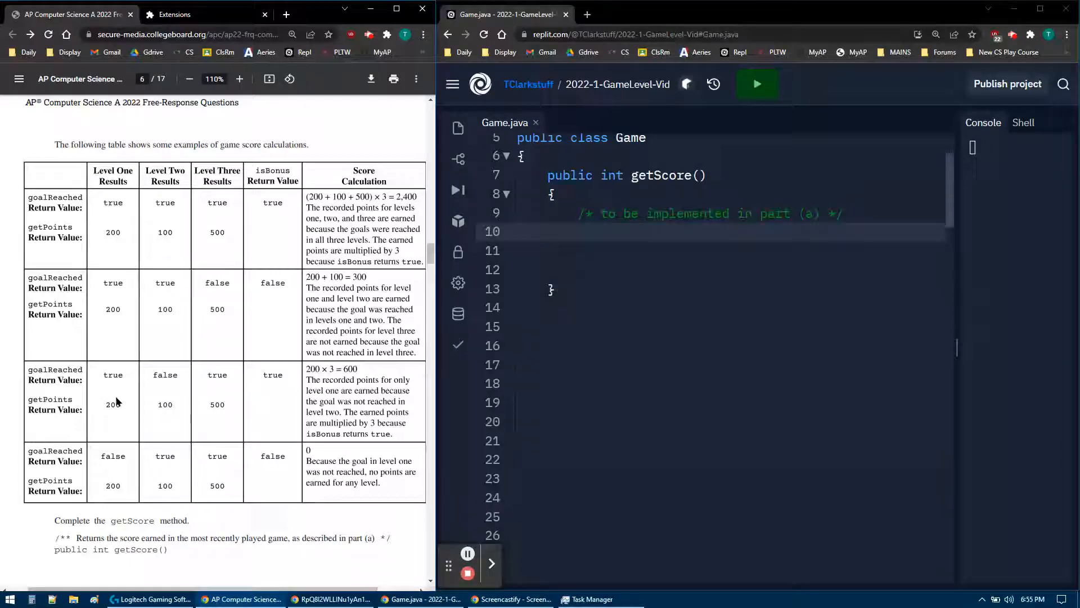
pyautogui.moveTo(278, 384)
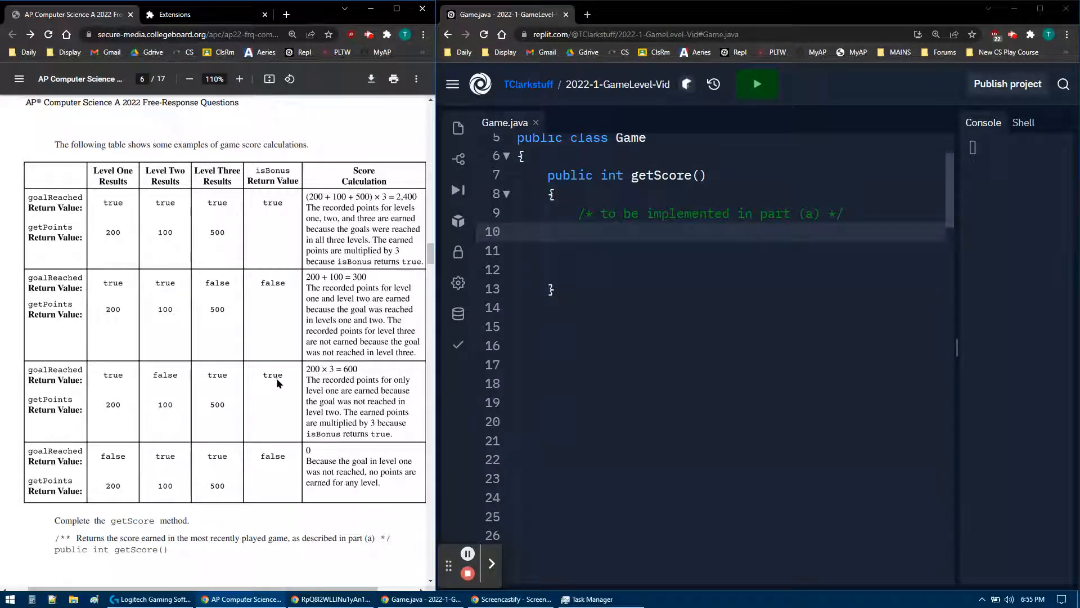
pyautogui.moveTo(337, 369)
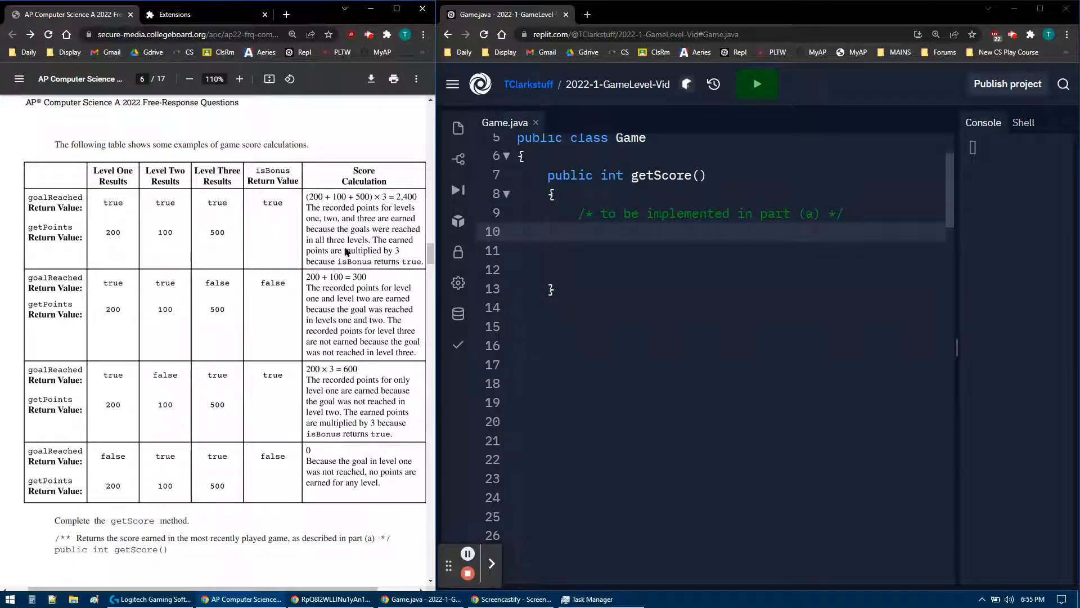
pyautogui.moveTo(96, 468)
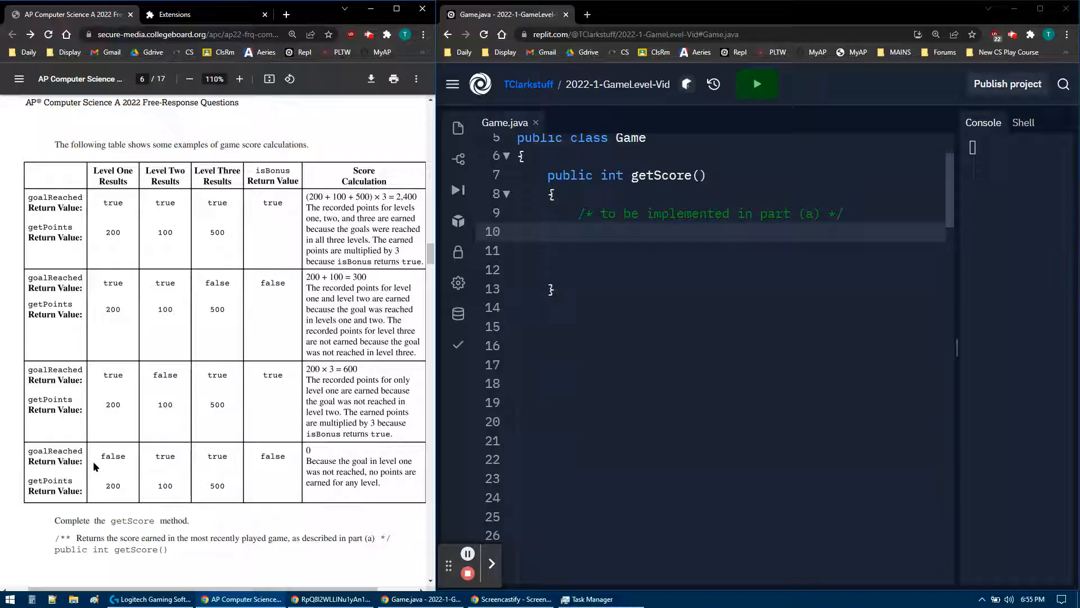
pyautogui.moveTo(104, 453)
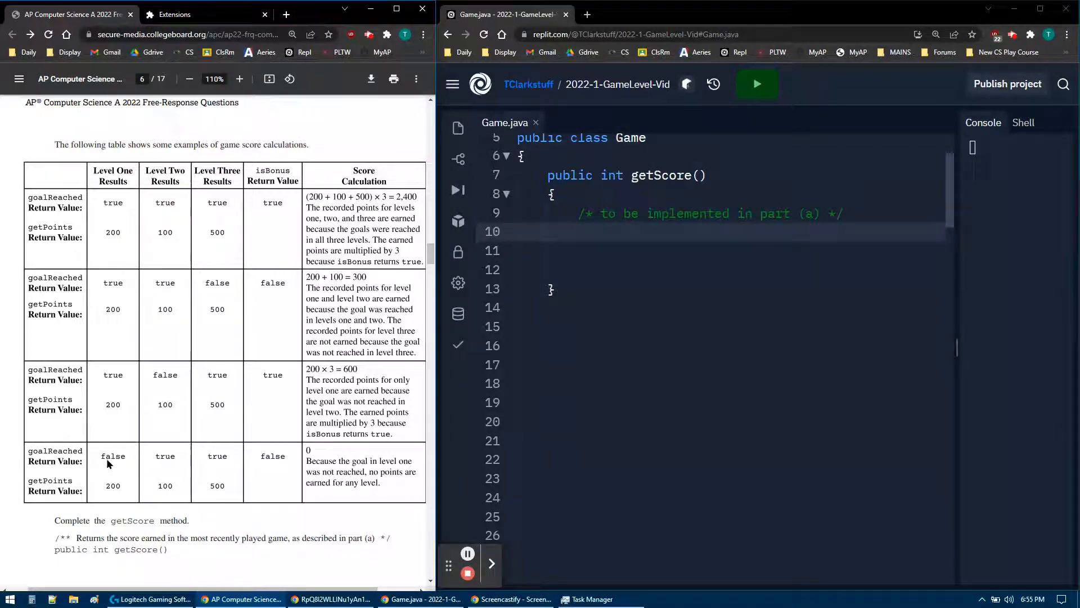
pyautogui.moveTo(278, 460)
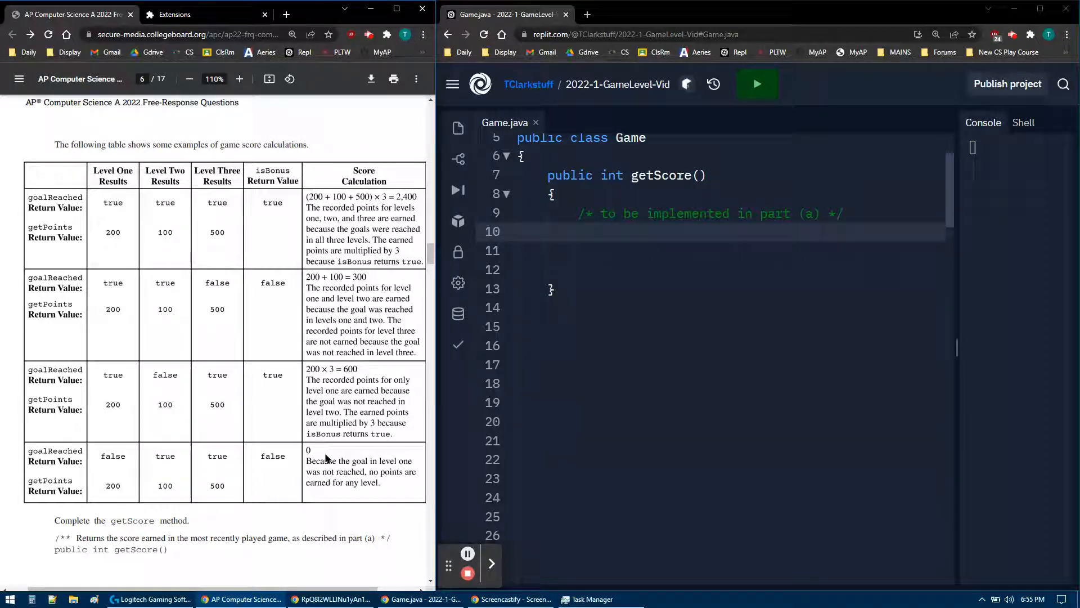
pyautogui.scroll(-3)
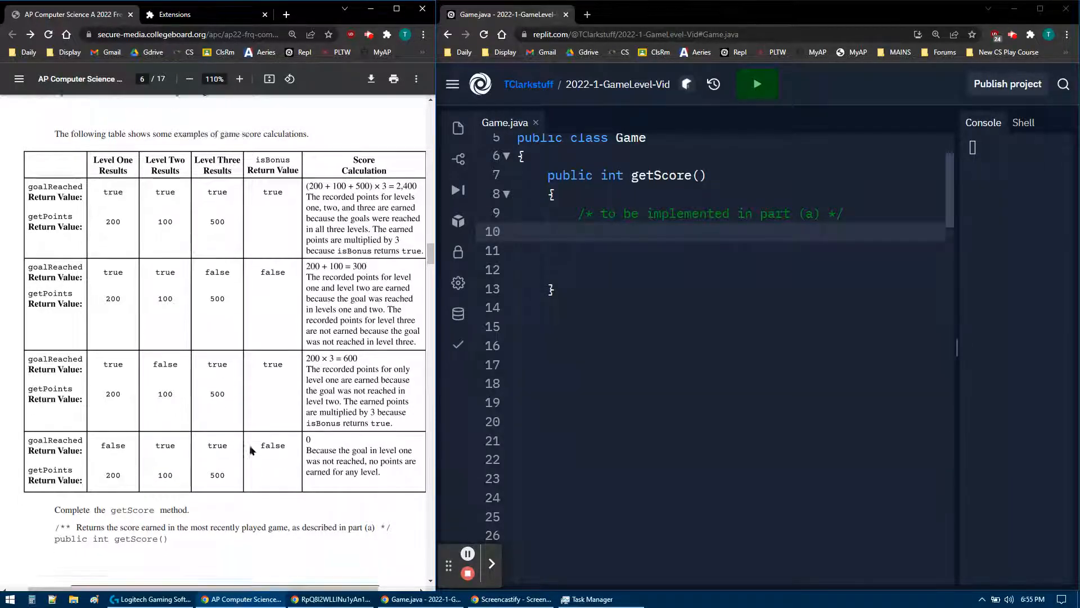
pyautogui.scroll(-3)
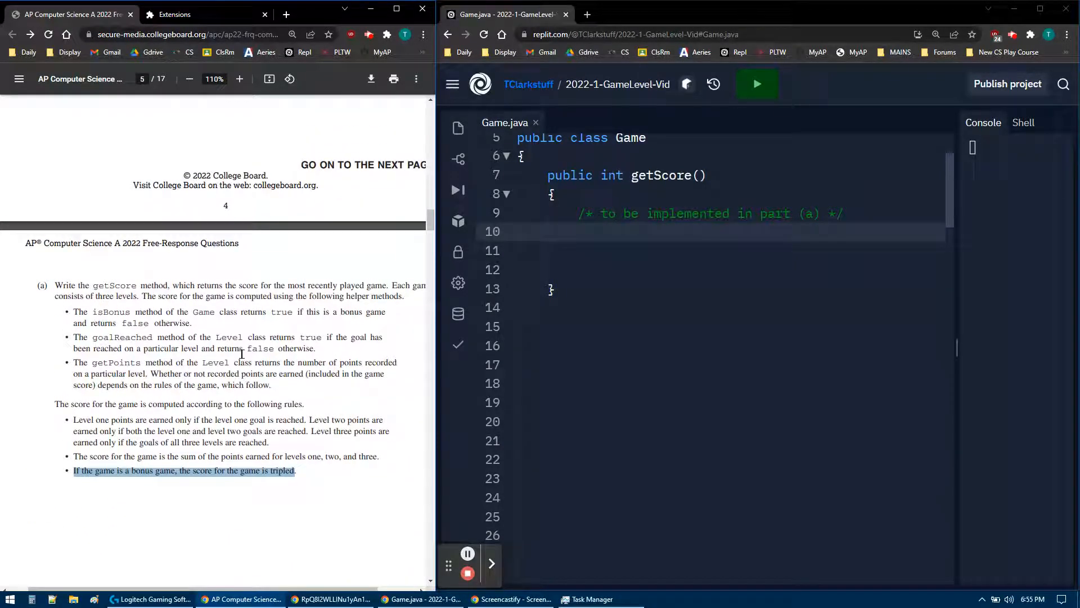
pyautogui.moveTo(826, 224)
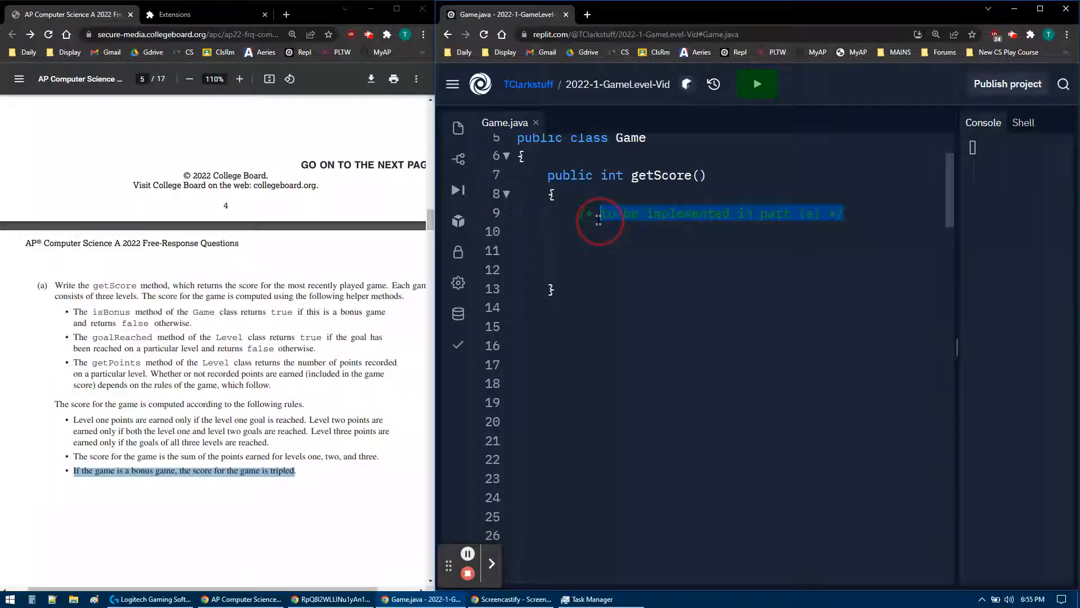
# Replace getScore's placeholder with int result = 0; and return result;
pyautogui.press('Delete')
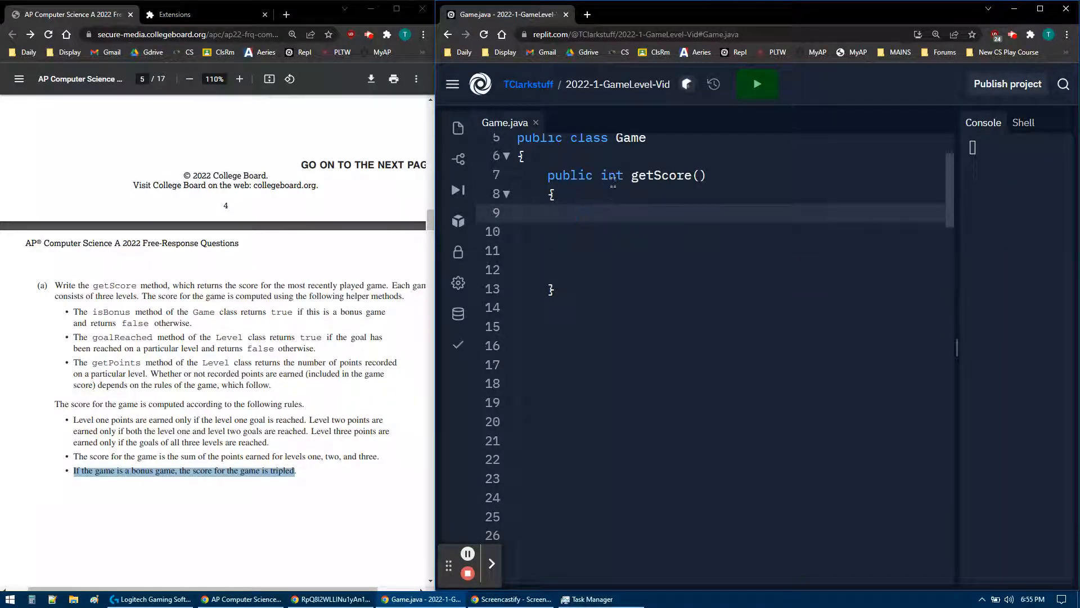
pyautogui.write('int reu')
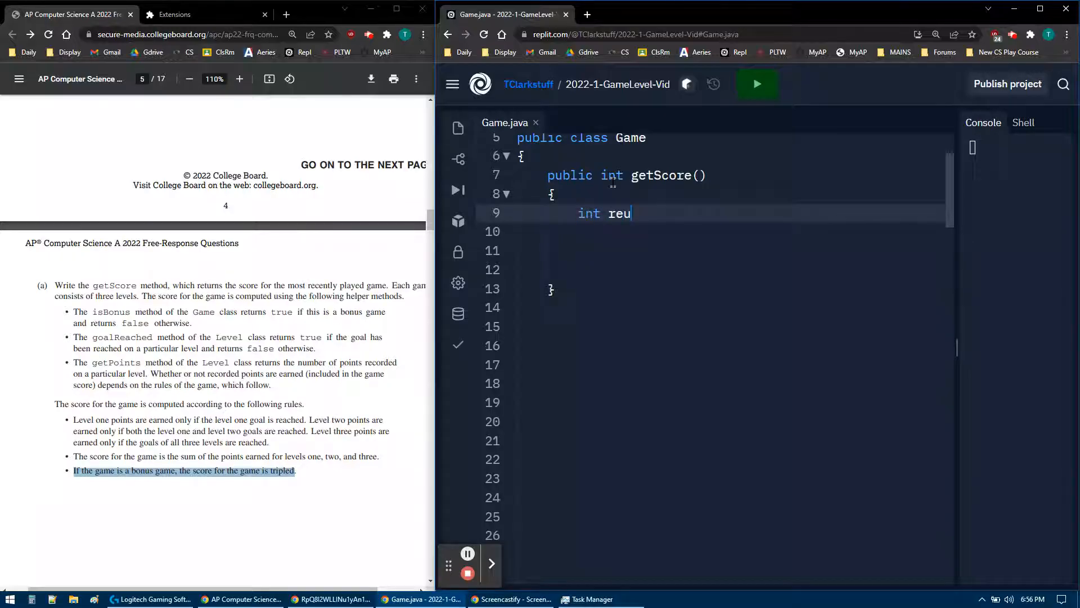
pyautogui.write('sult =')
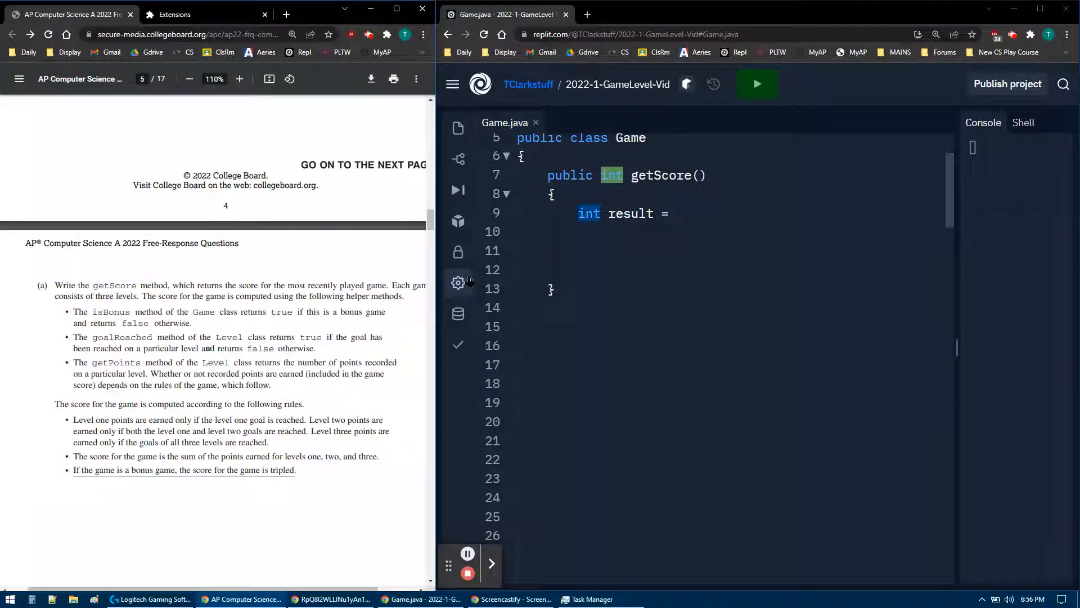
pyautogui.write('0;')
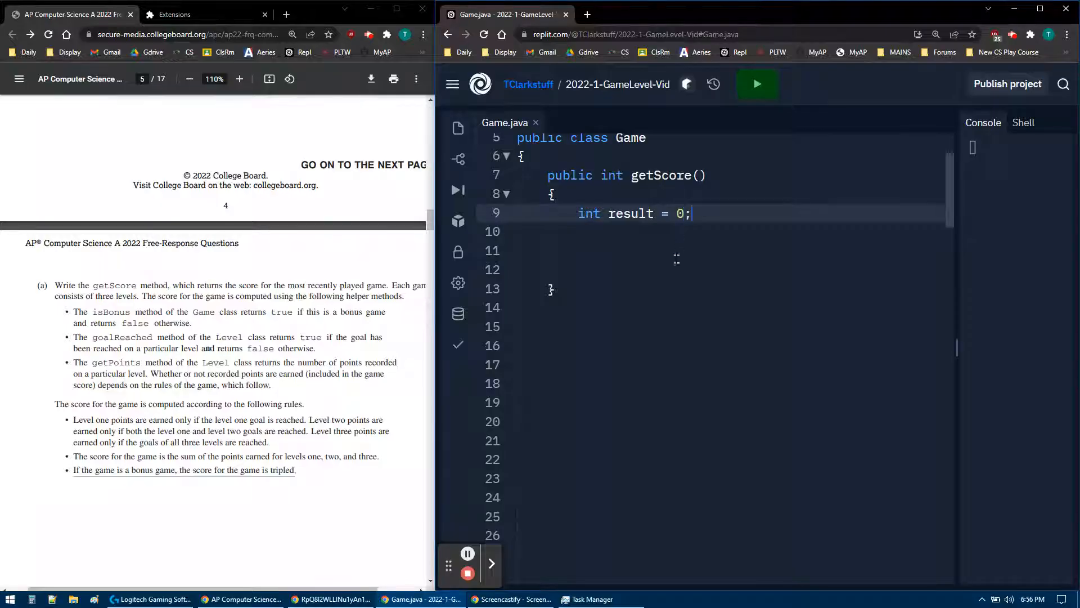
pyautogui.scroll(-3)
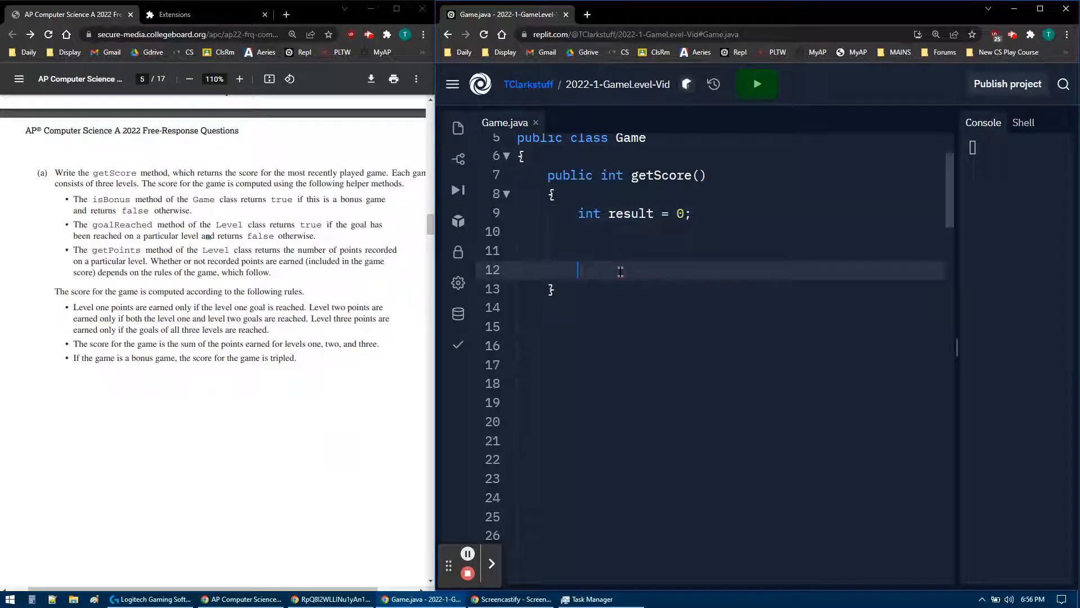
pyautogui.write('ret')
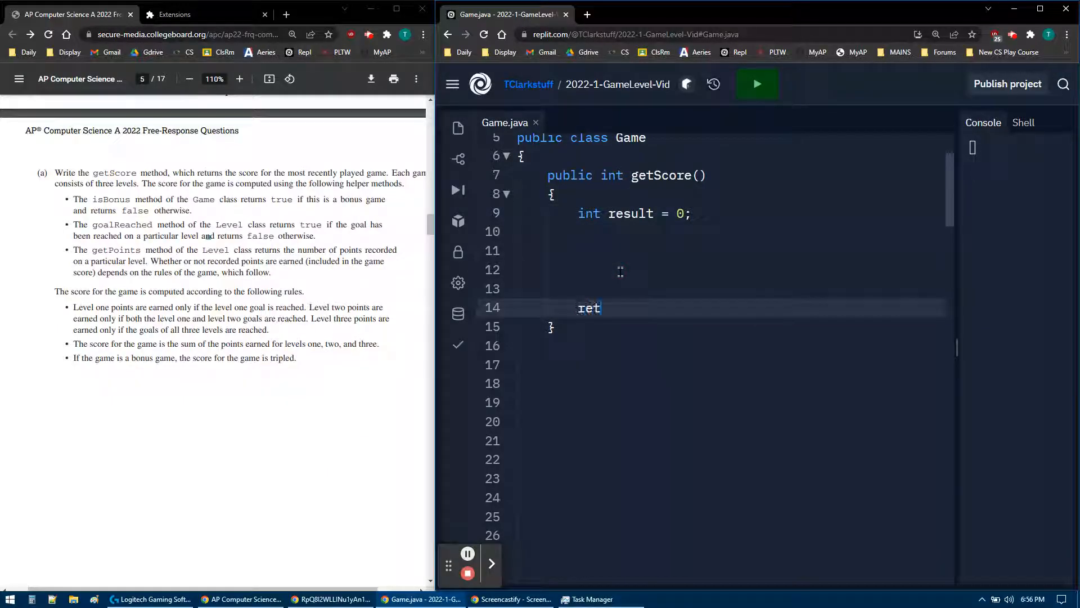
pyautogui.write('urn result;')
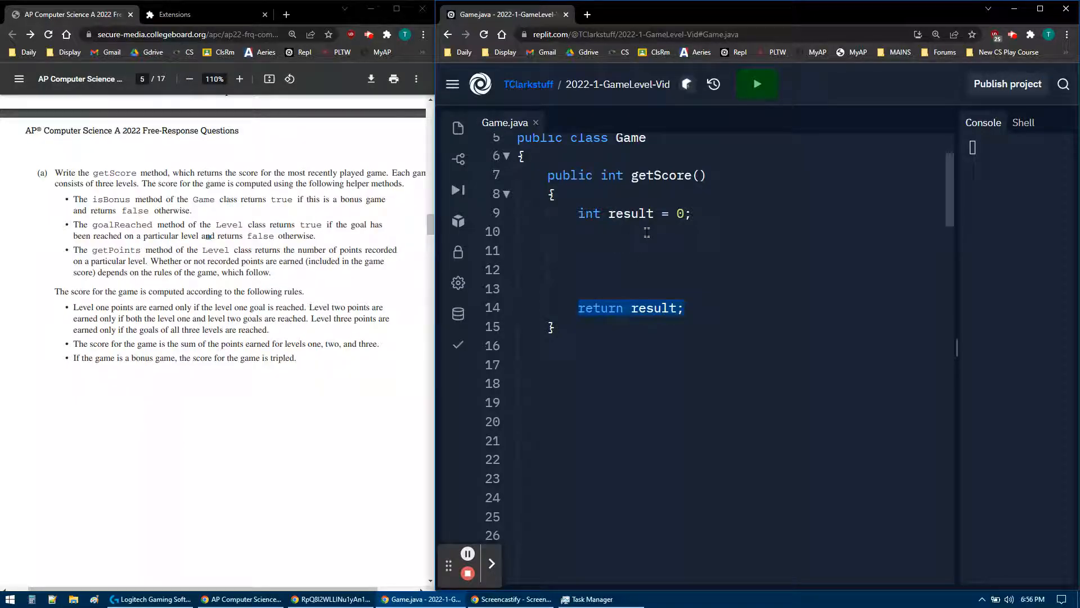
pyautogui.click(603, 308)
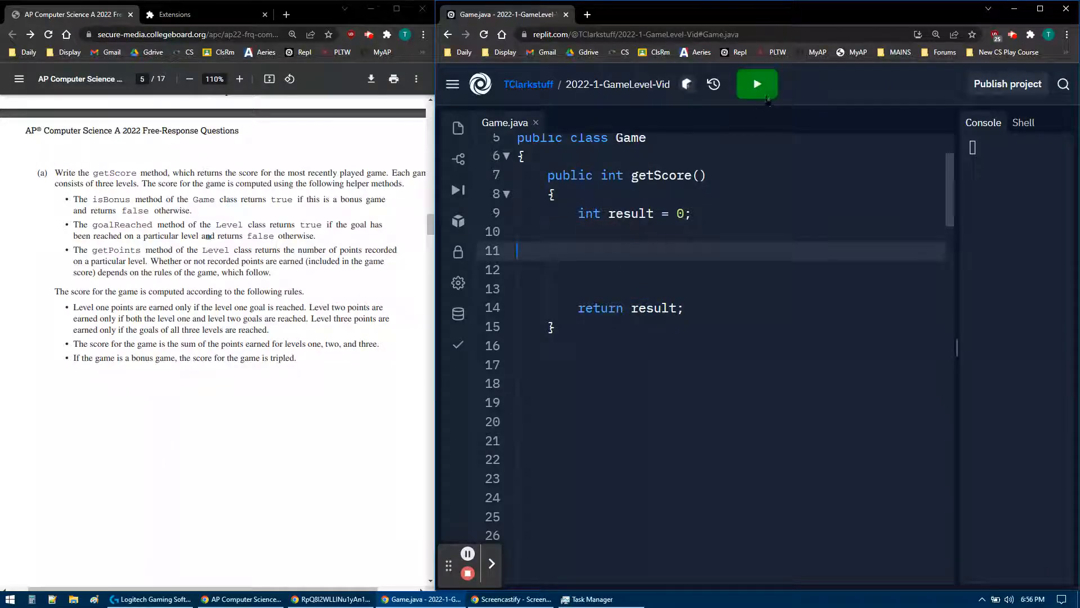
# Run the tests showing 0 for every case, then start an if on the empty line
pyautogui.click(757, 84)
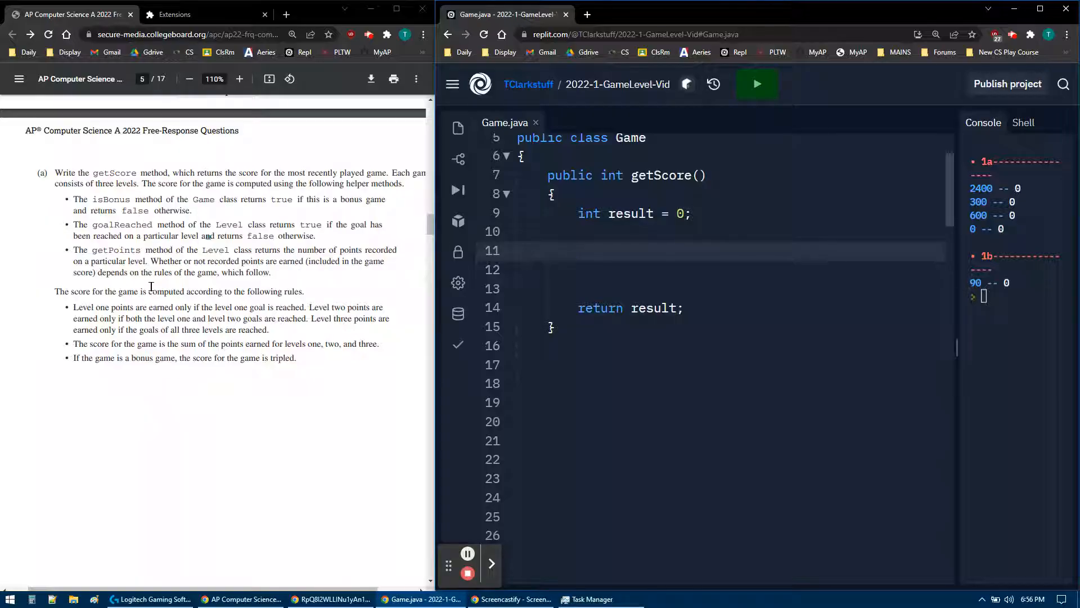
pyautogui.click(578, 249)
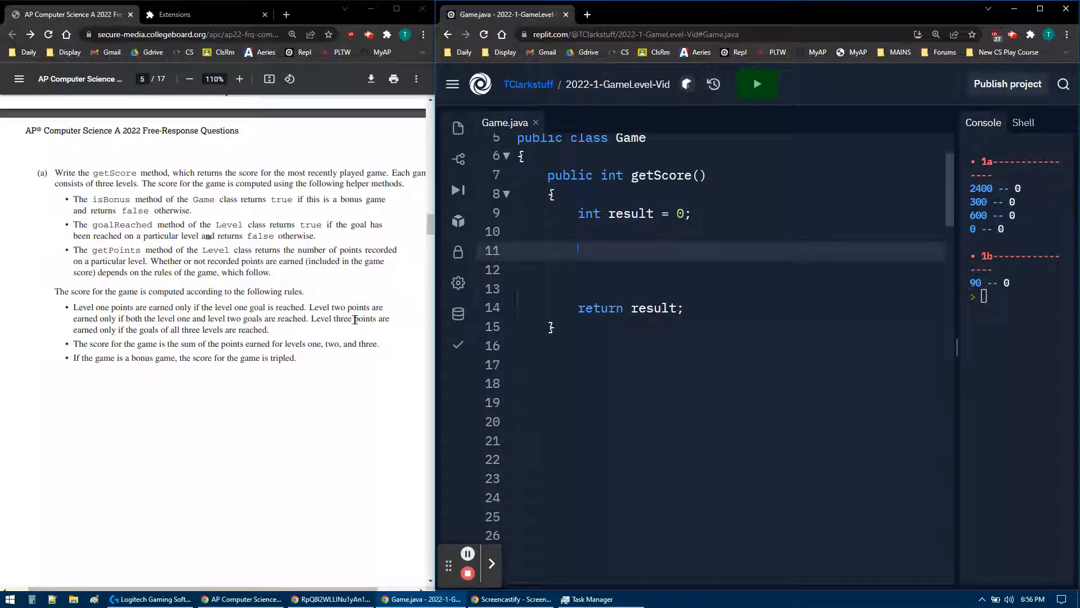
pyautogui.write('if(')
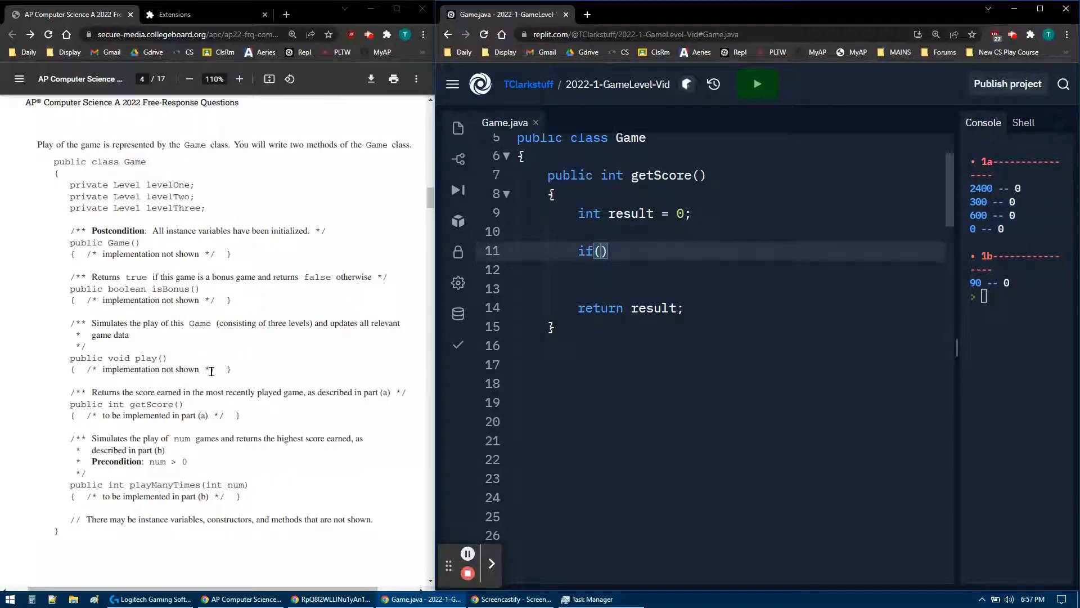
# Write if(levelOne.goalReached()) { result += levelOne.getPoints(); } in getScore
pyautogui.scroll(-3)
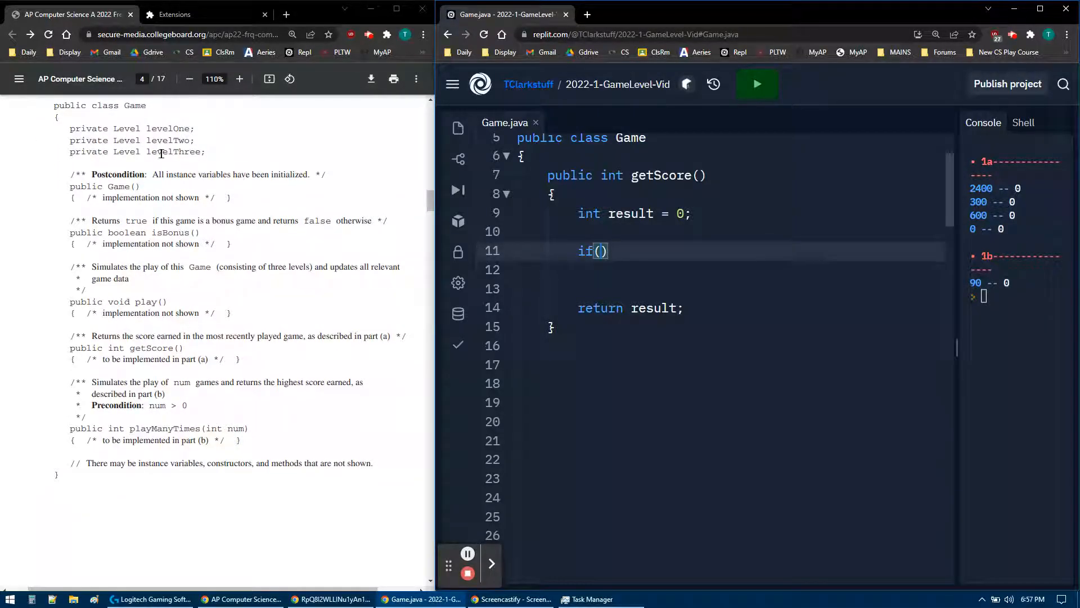
pyautogui.scroll(-3)
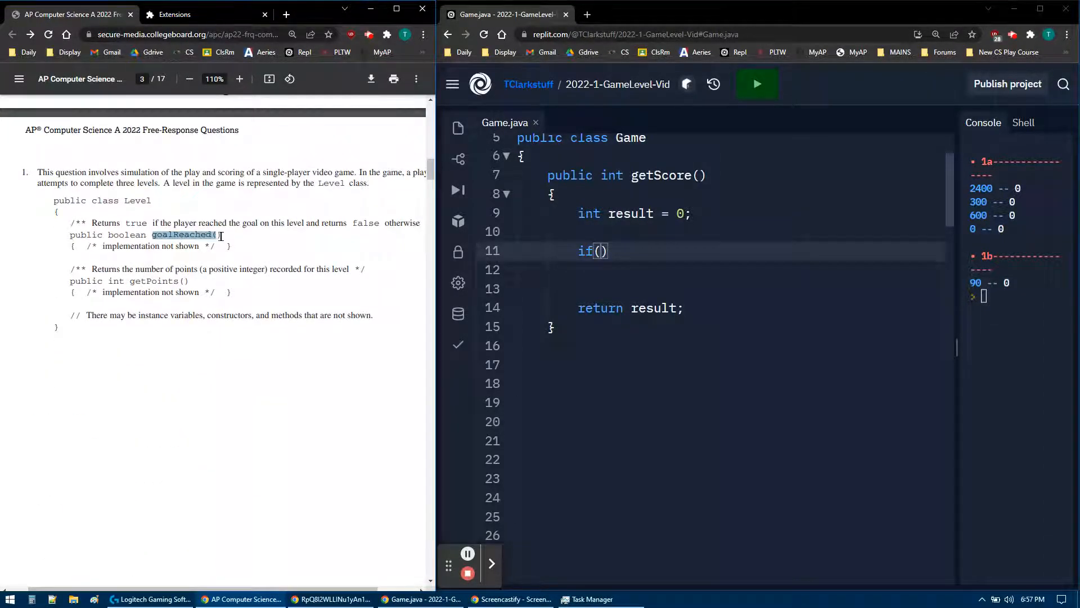
pyautogui.scroll(-3)
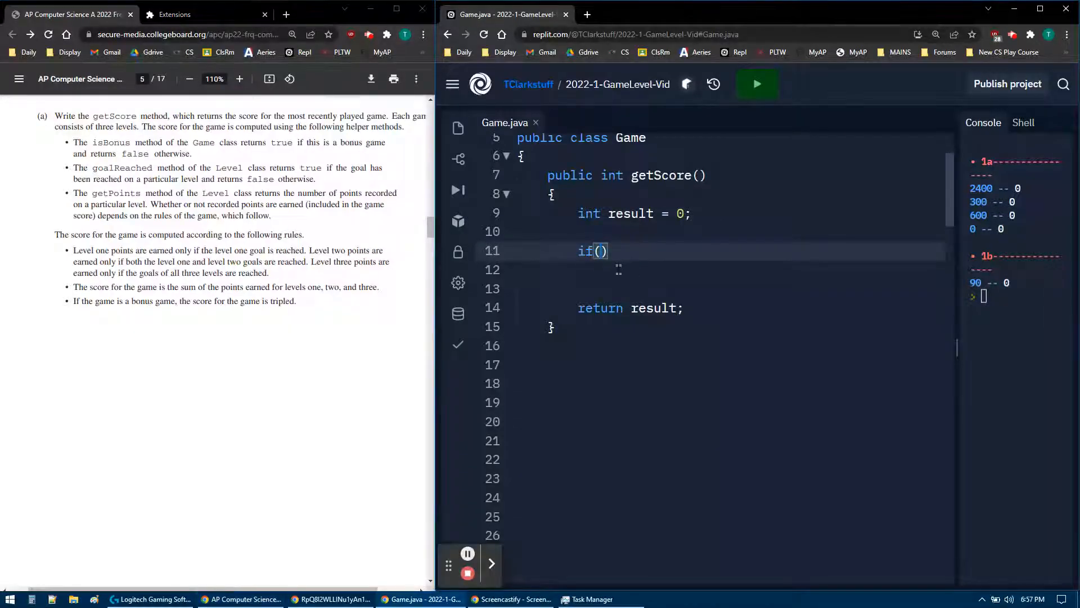
pyautogui.write('levelOne.goalReached(')
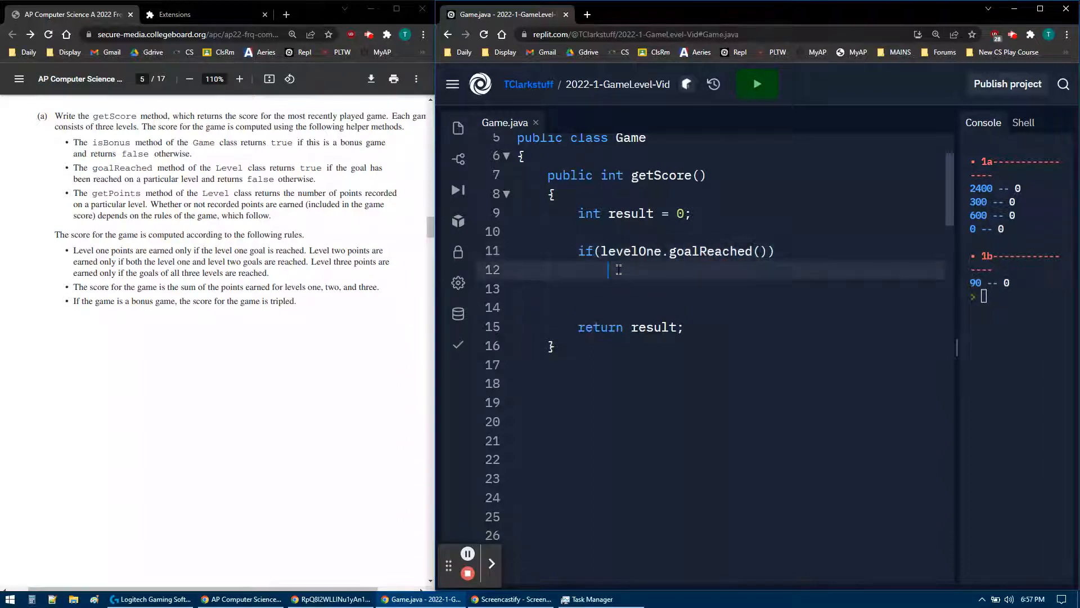
pyautogui.write('{')
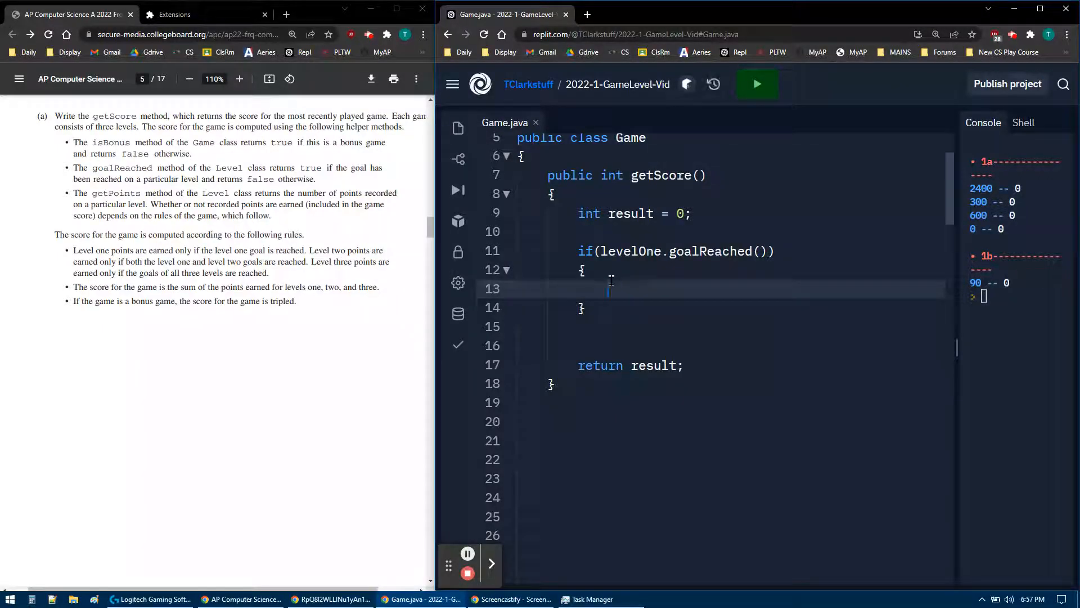
pyautogui.write('result')
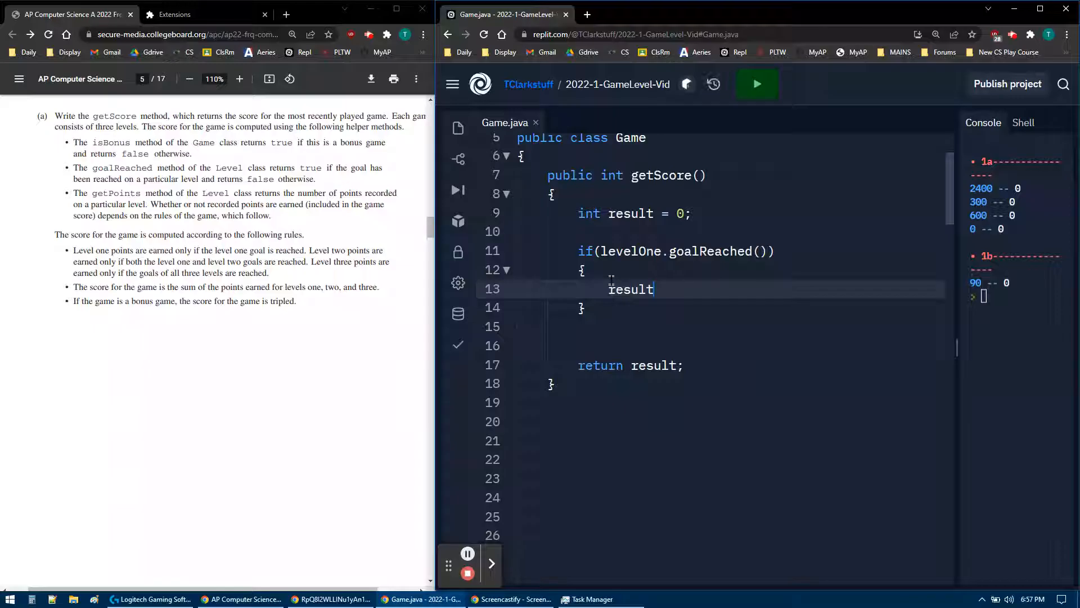
pyautogui.write('+= le')
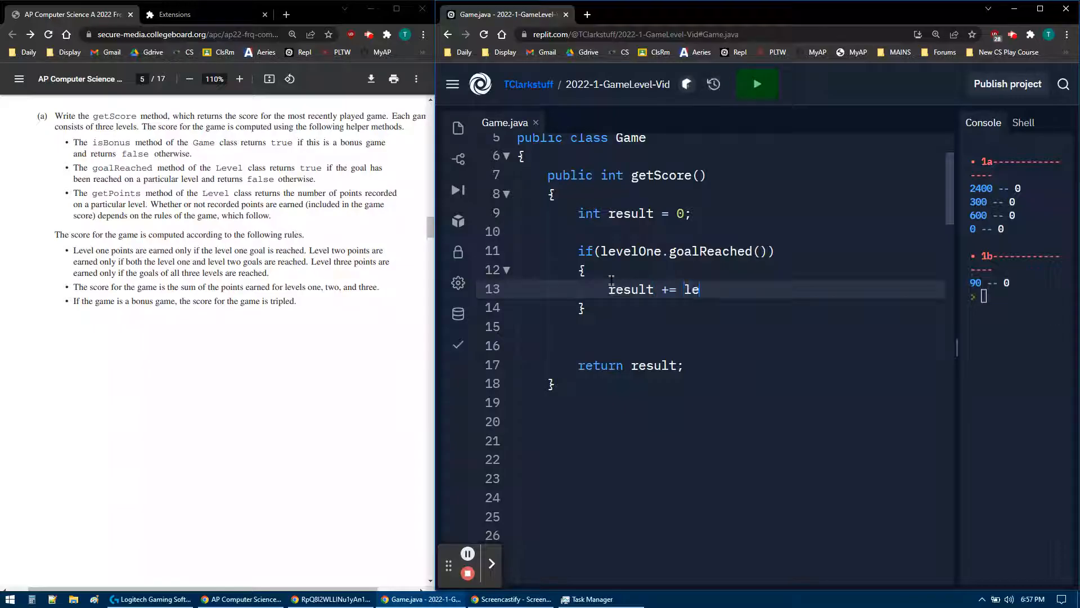
pyautogui.write('velOne.get')
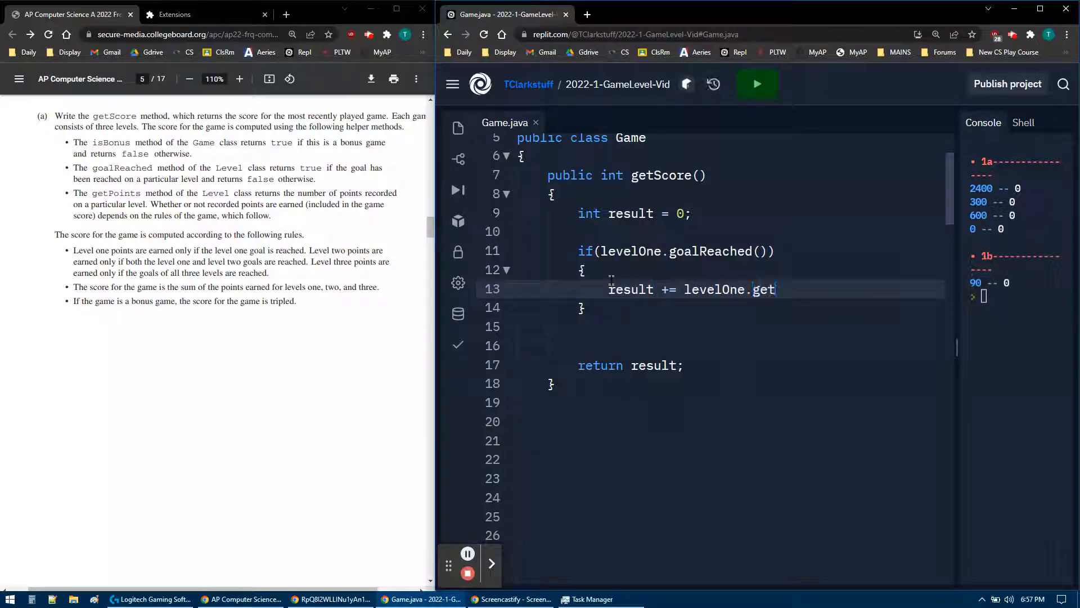
pyautogui.write('Points();')
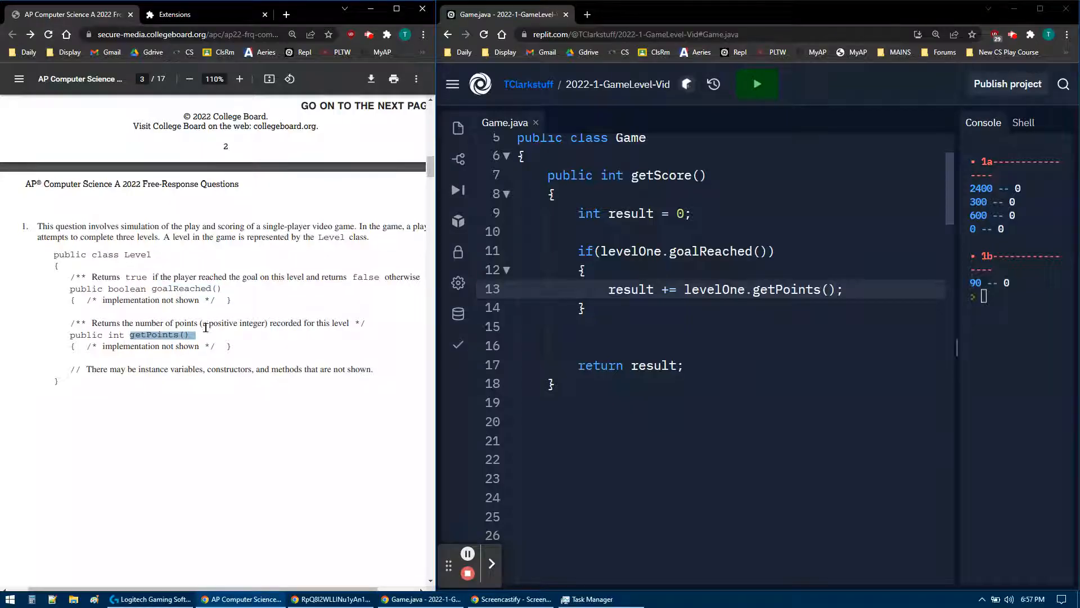
pyautogui.scroll(-3)
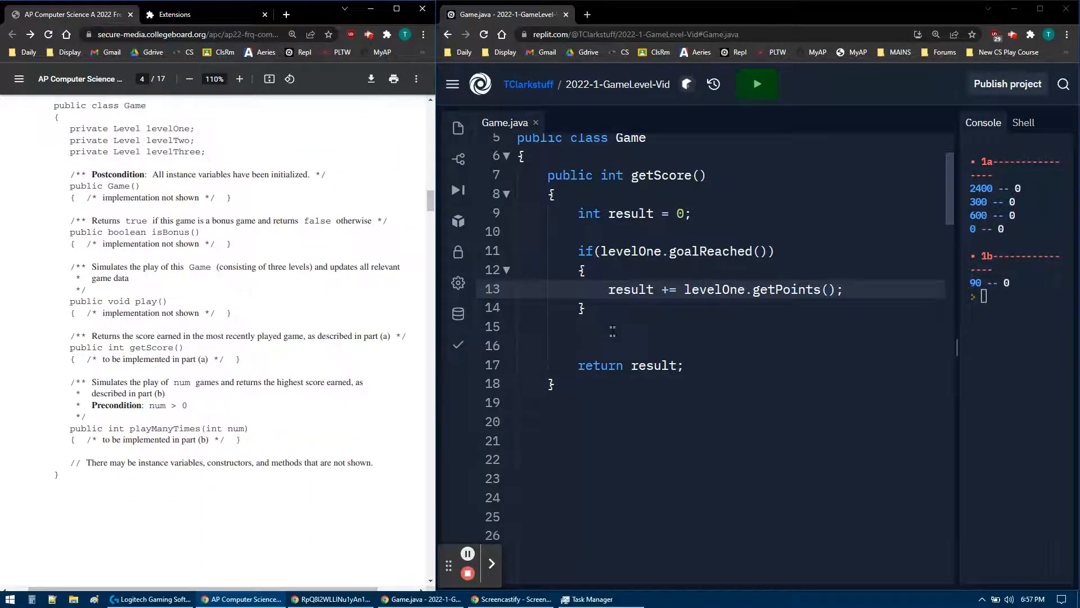
# Add a nested levelTwo goalReached check that adds levelTwo.getPoints() to result
pyautogui.moveTo(578, 250); pyautogui.dragTo(582, 307)
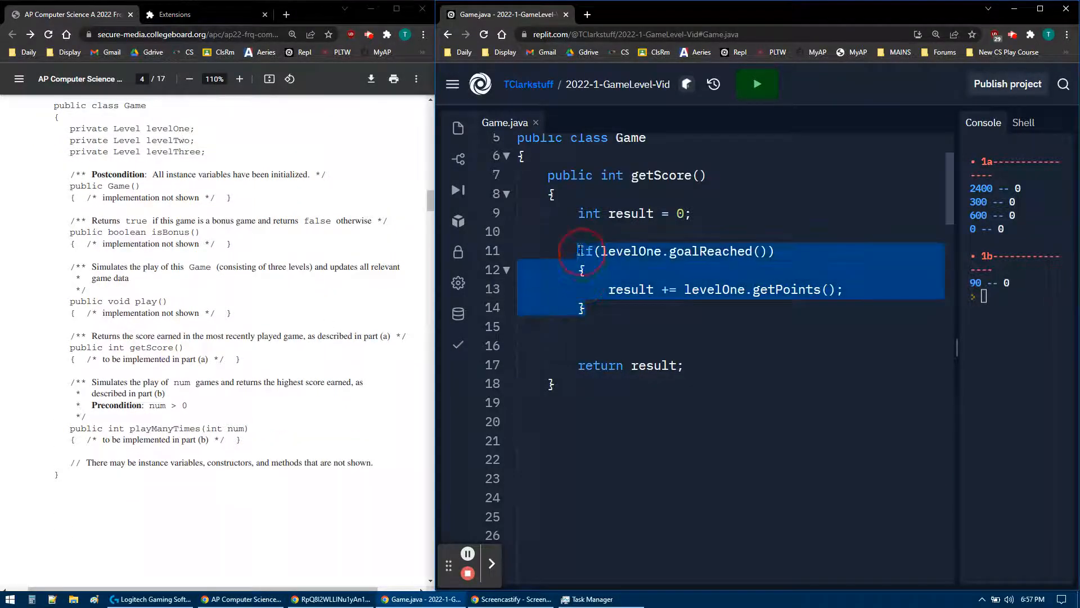
pyautogui.click(620, 327)
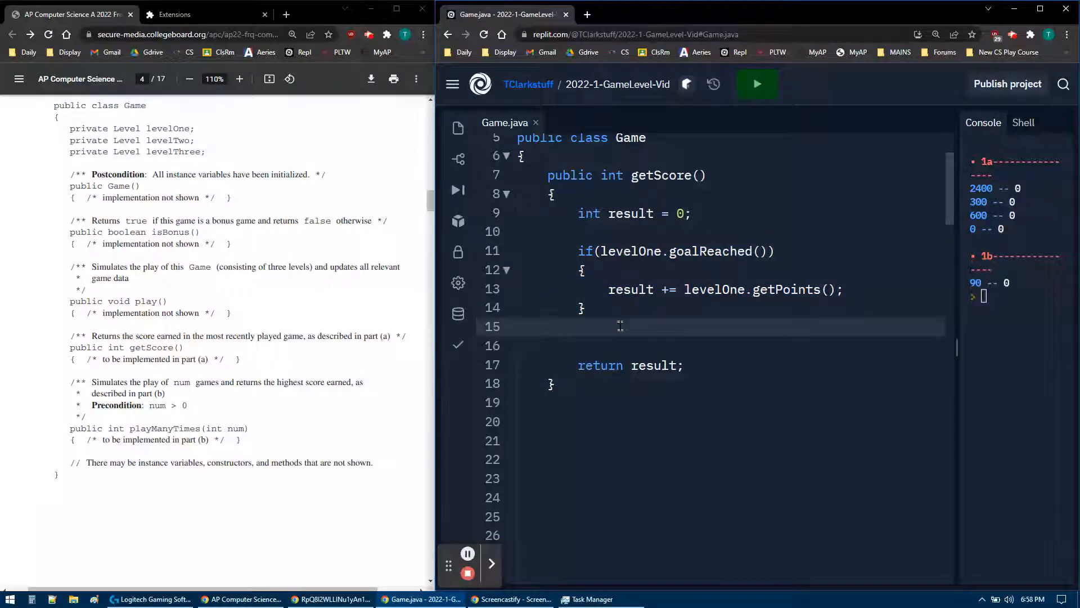
pyautogui.write('if(levelOne.goalReached())')
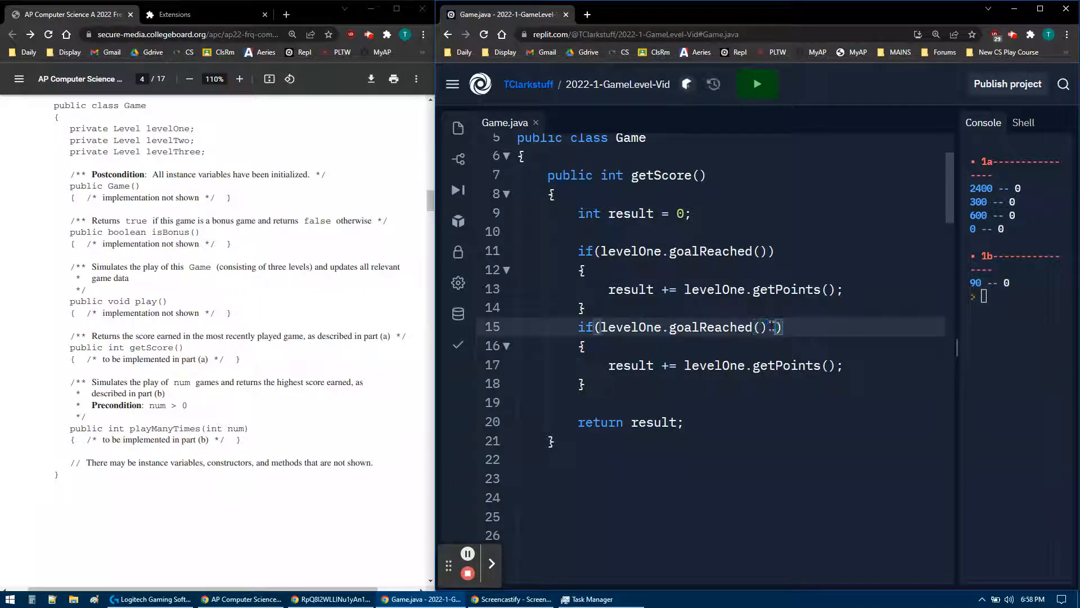
pyautogui.write('&& level')
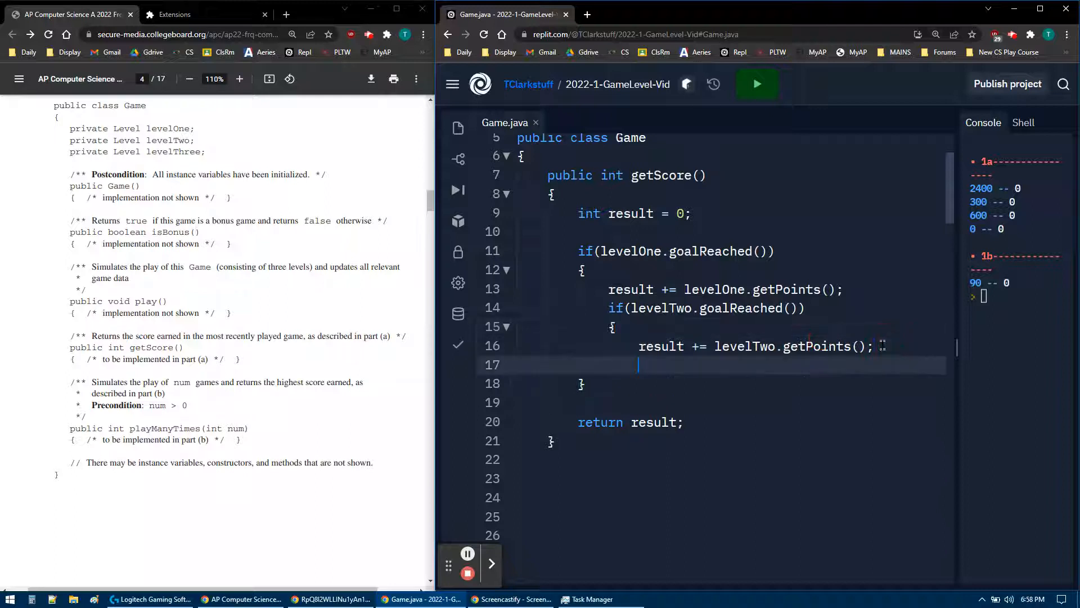
pyautogui.write('}')
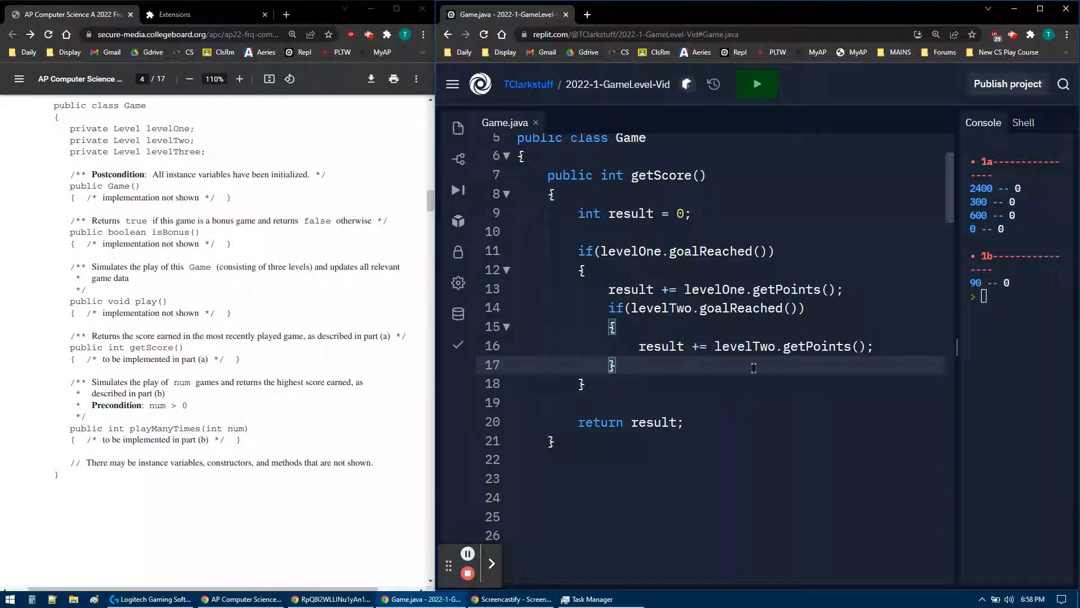
# Nest an empty levelThree goalReached check inside the levelTwo block
pyautogui.press('Enter')
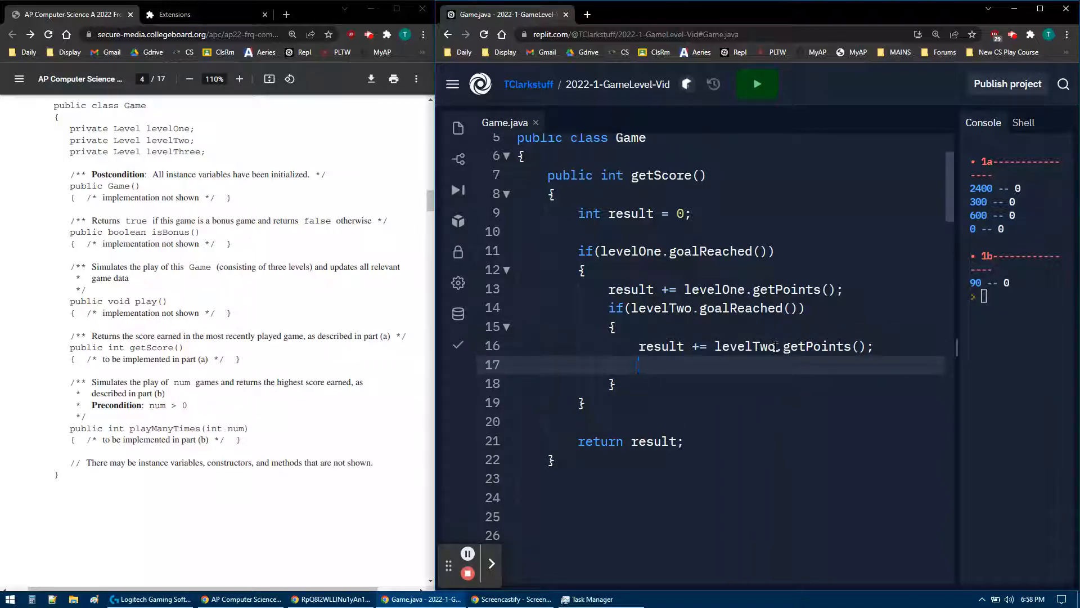
pyautogui.write('if()')
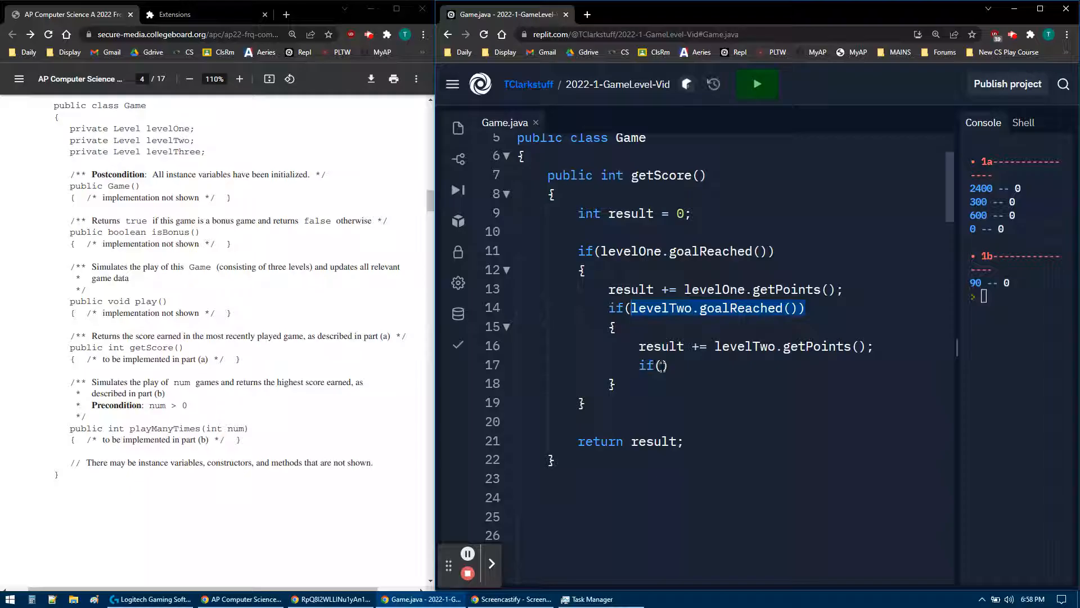
pyautogui.write('levelTwo.goalReached())')
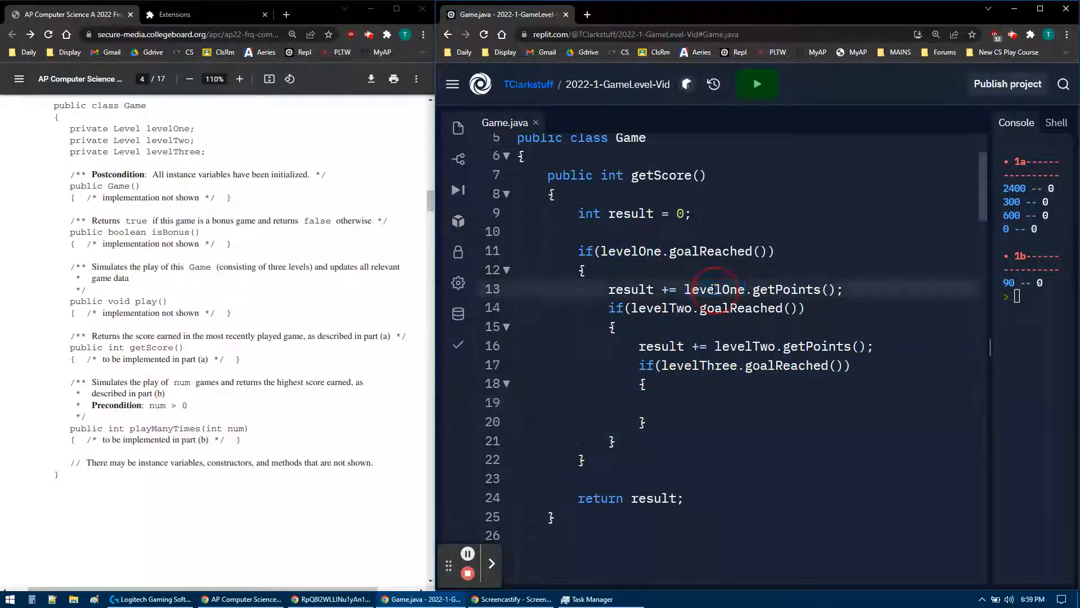
# Add result += levelThree.getPoints(); inside the levelThree check and highlight the bonus rule
pyautogui.doubleClick(744, 346)
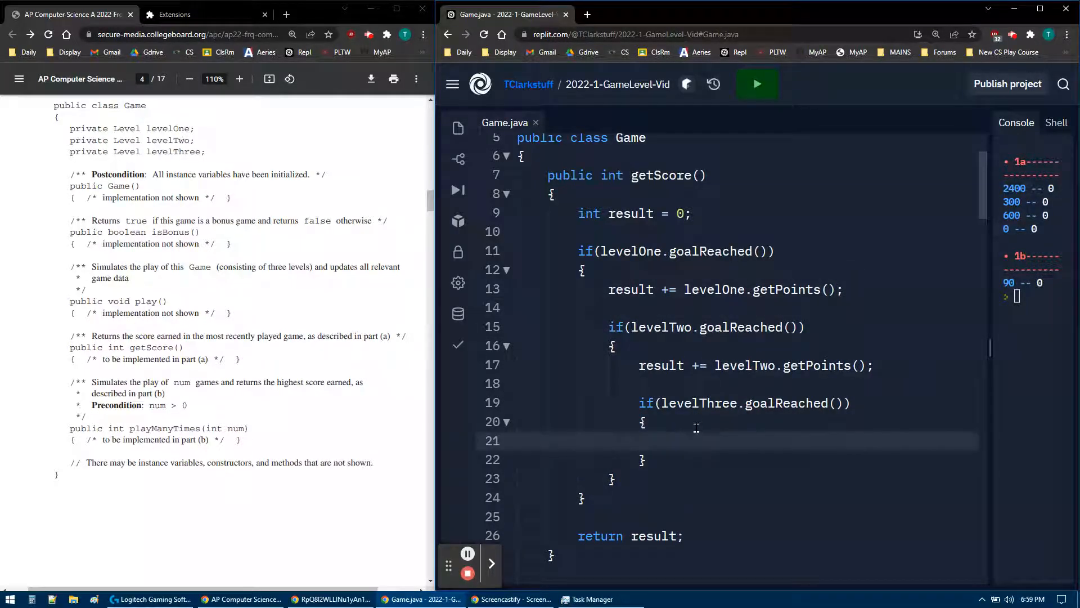
pyautogui.write('result += levelThr')
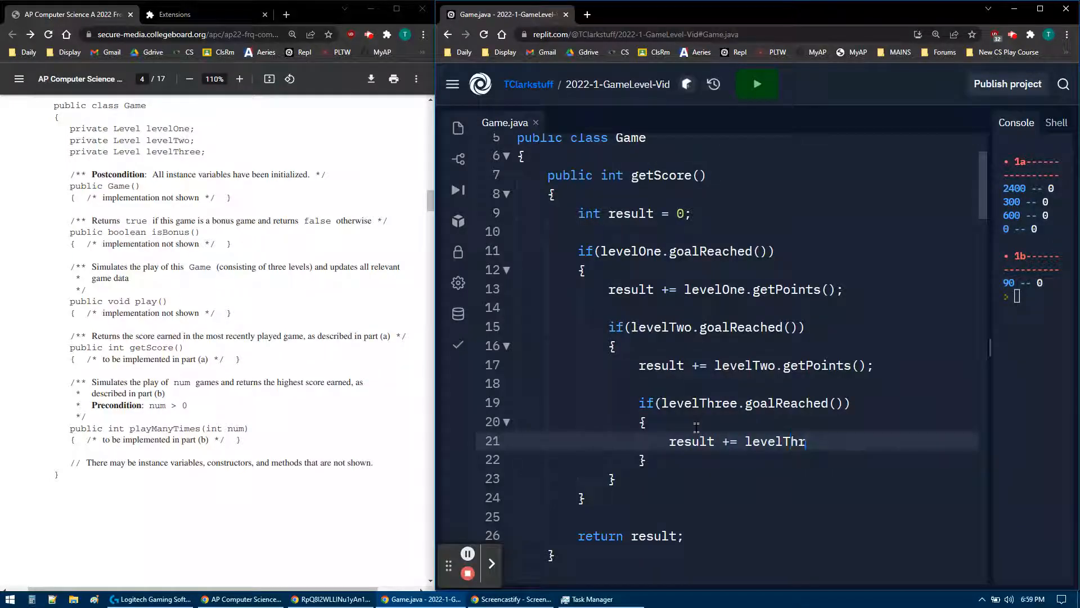
pyautogui.write('ee.getPoi')
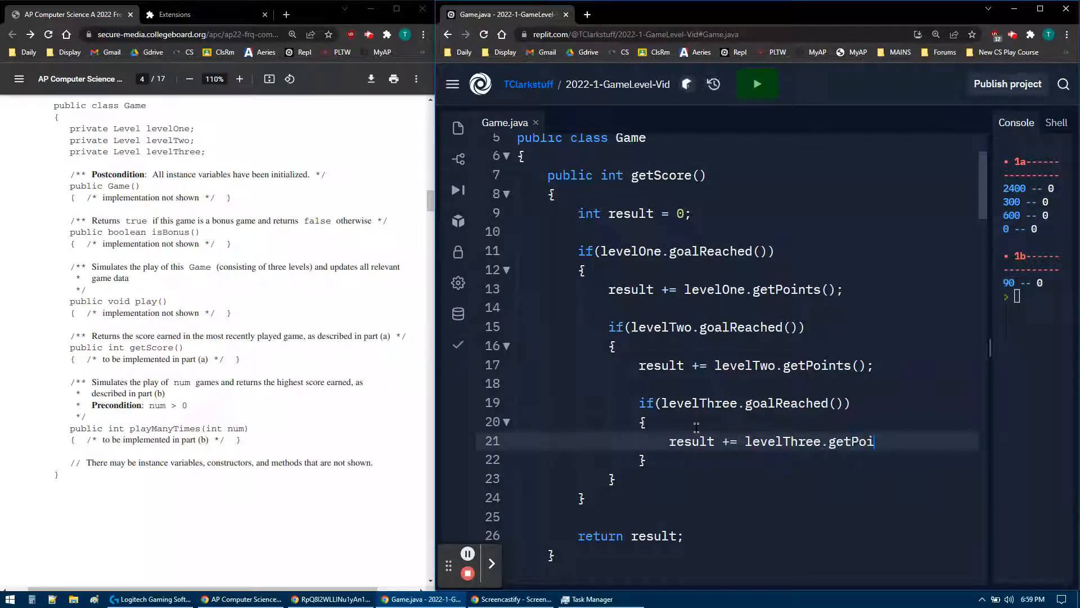
pyautogui.write('nts()')
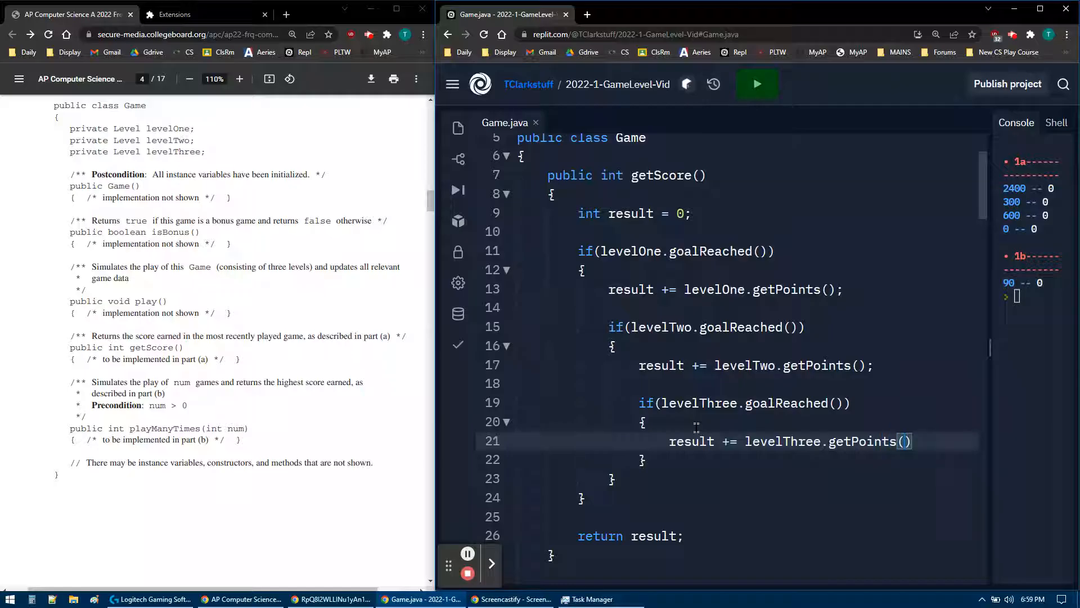
pyautogui.write(';')
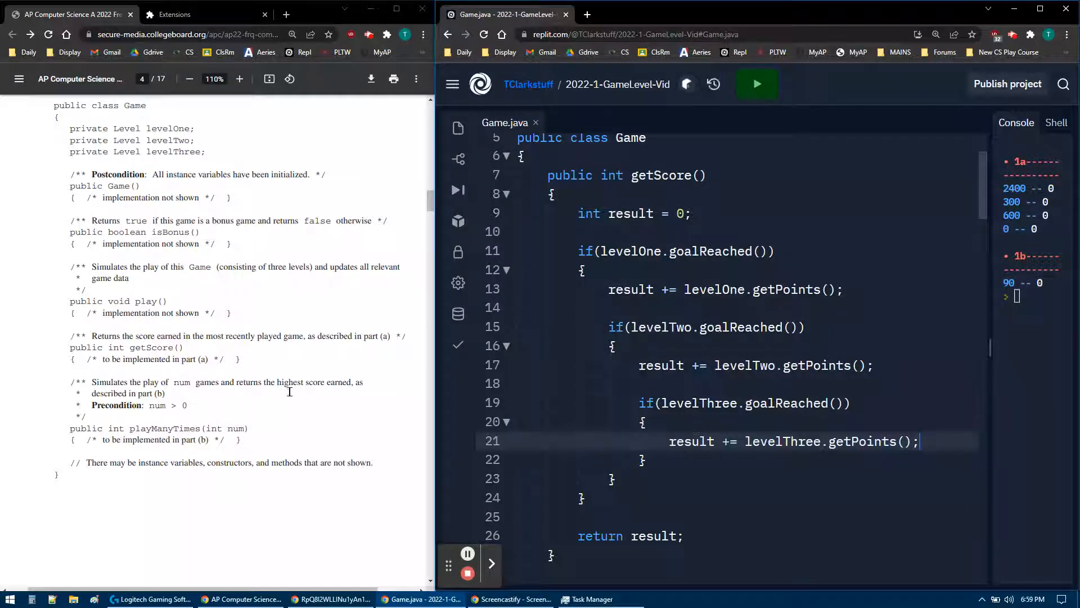
pyautogui.scroll(-3)
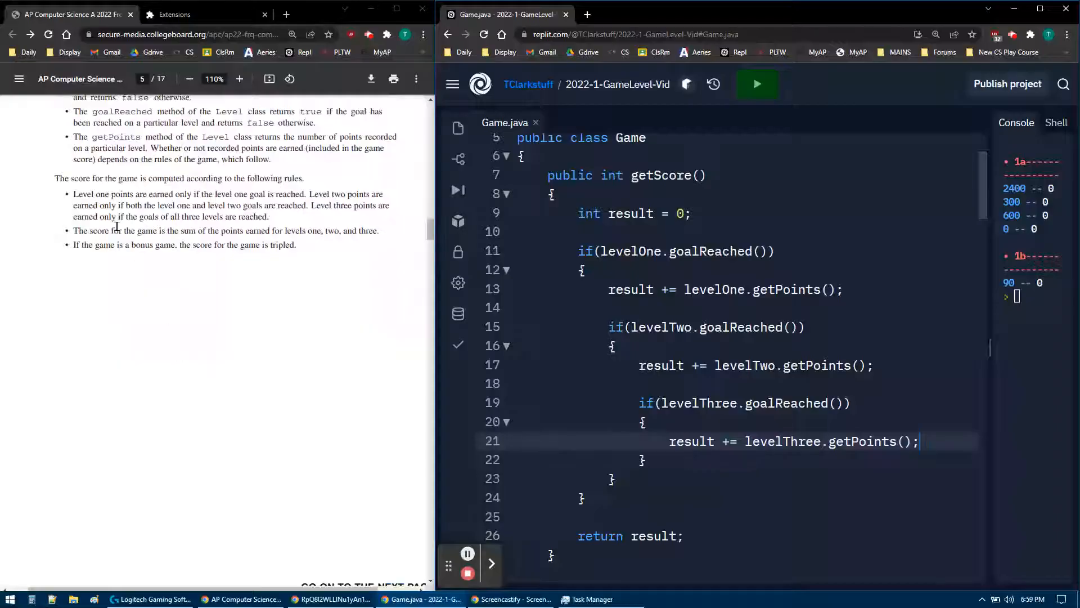
pyautogui.moveTo(92, 194); pyautogui.dragTo(234, 194)
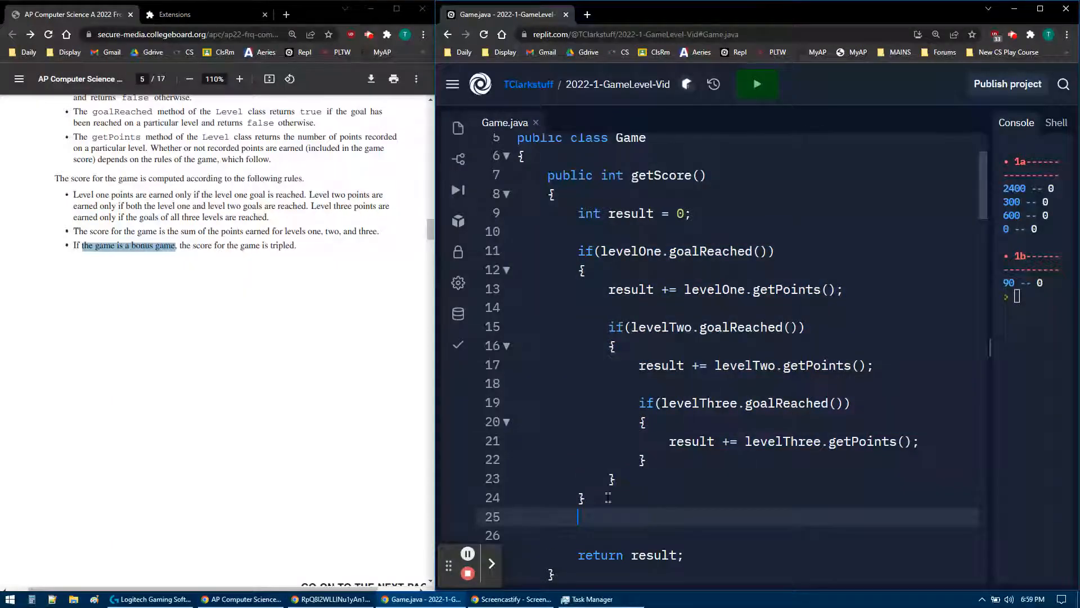
# Add if(isBonus()) { result *= 3; } before the return
pyautogui.write('if()')
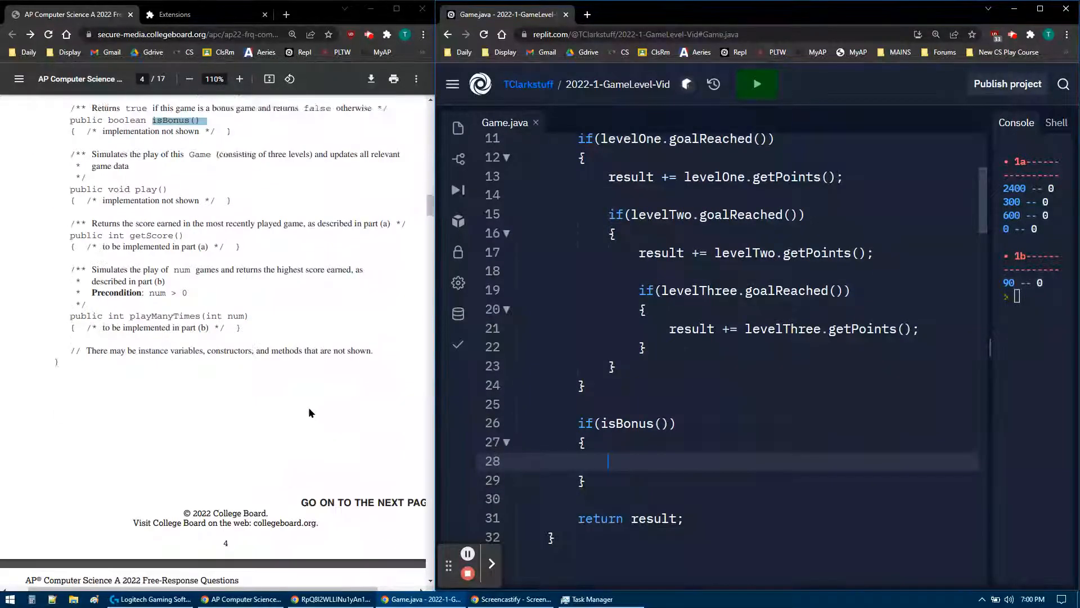
pyautogui.scroll(-3)
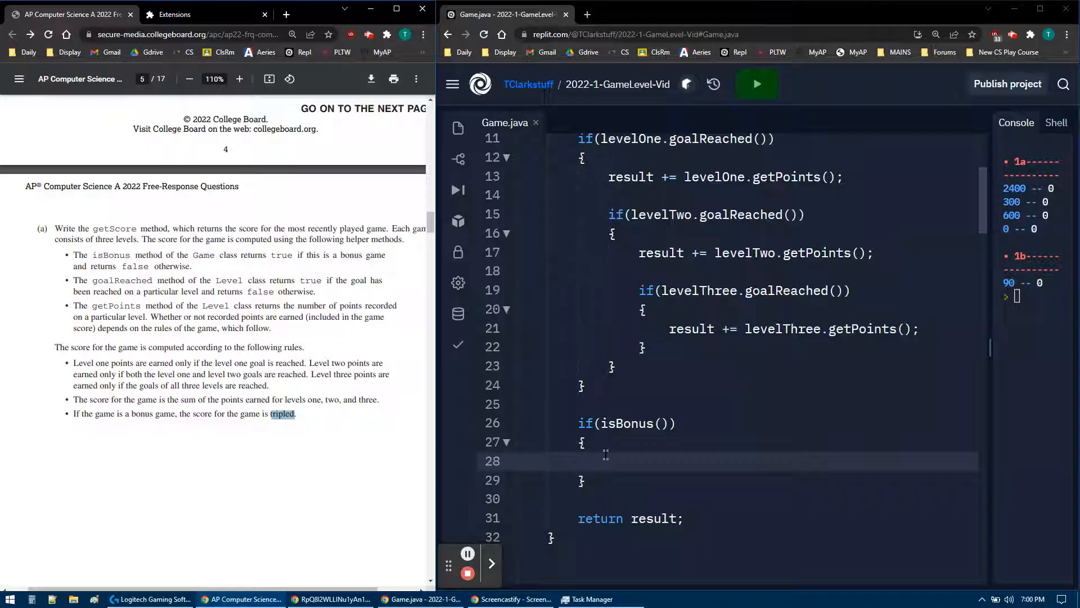
pyautogui.write('res')
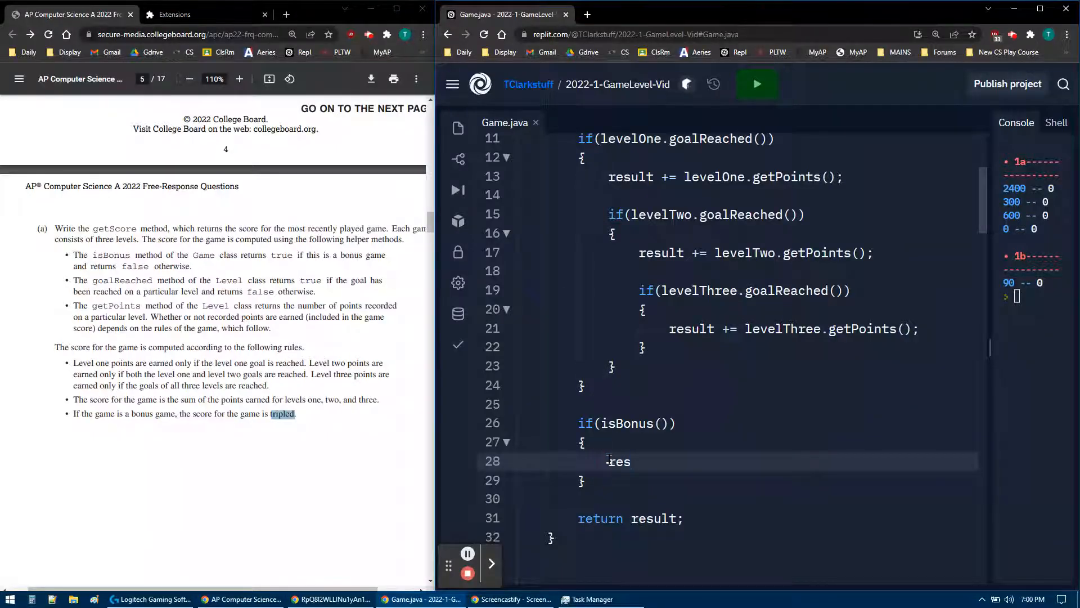
pyautogui.write('ult')
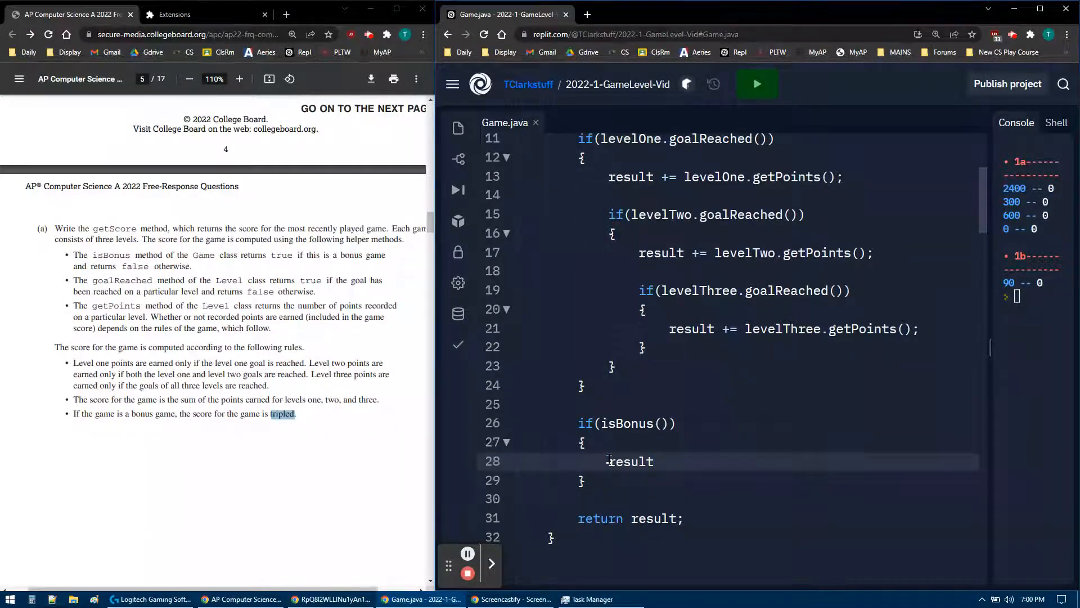
pyautogui.write('*= 3;')
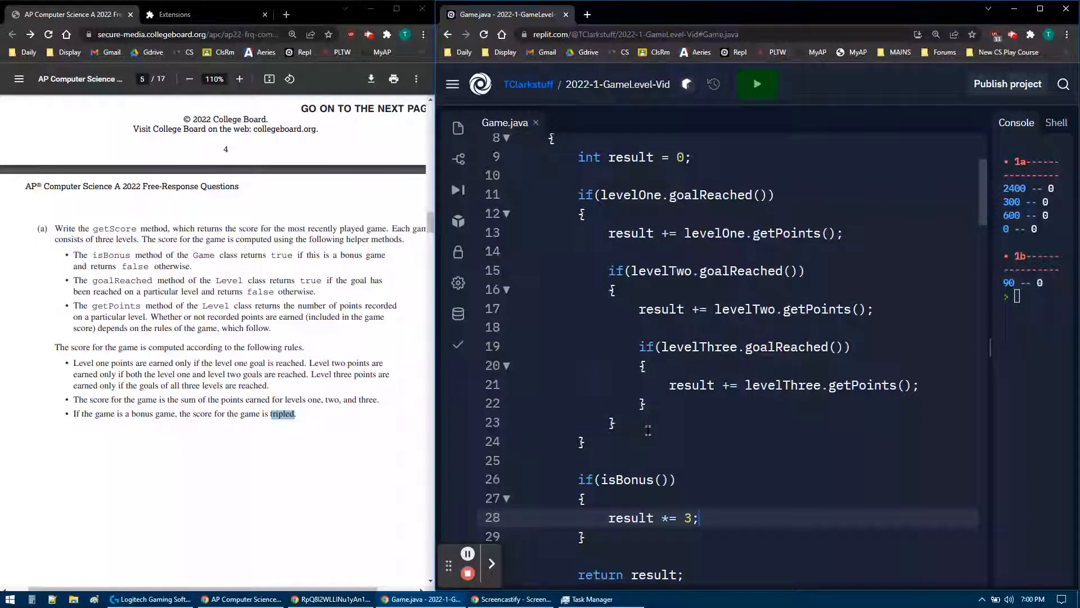
# Run the tests and confirm outputs match 2400, 300, 600 and 0
pyautogui.click(757, 83)
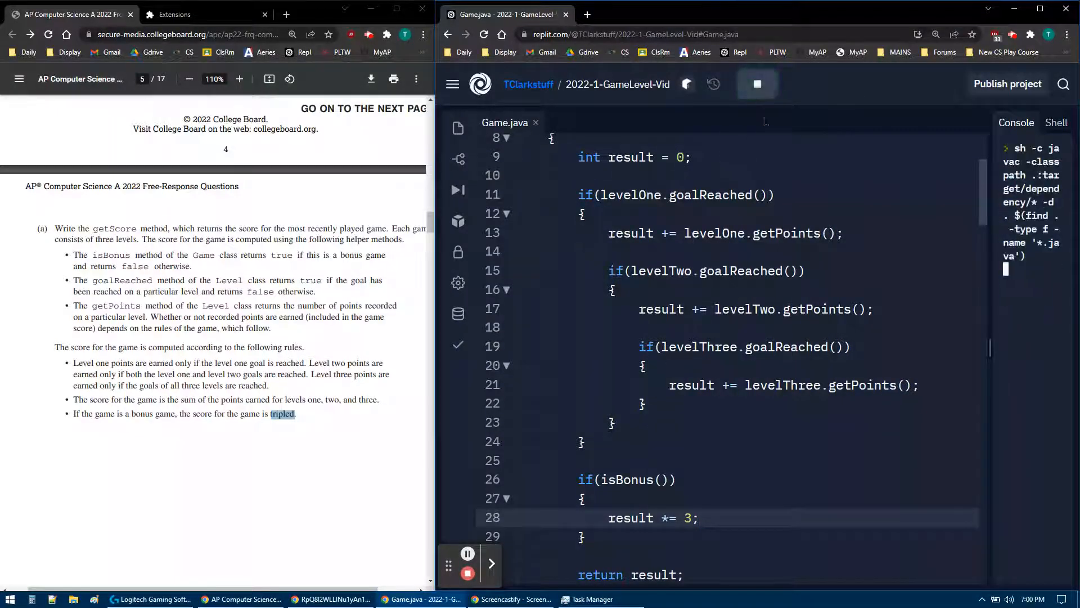
pyautogui.click(757, 83)
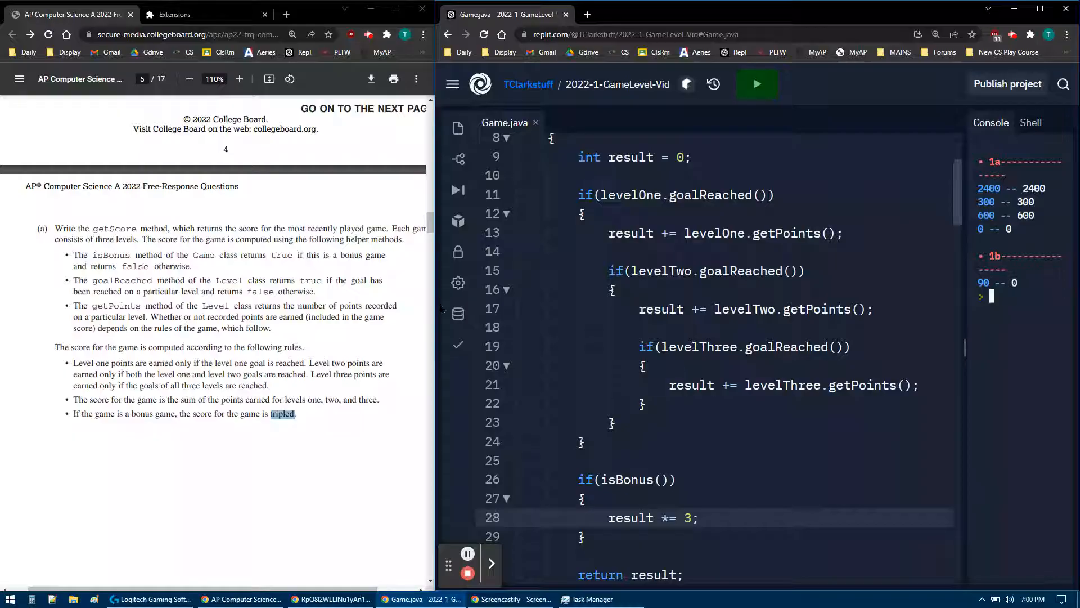
pyautogui.scroll(-3)
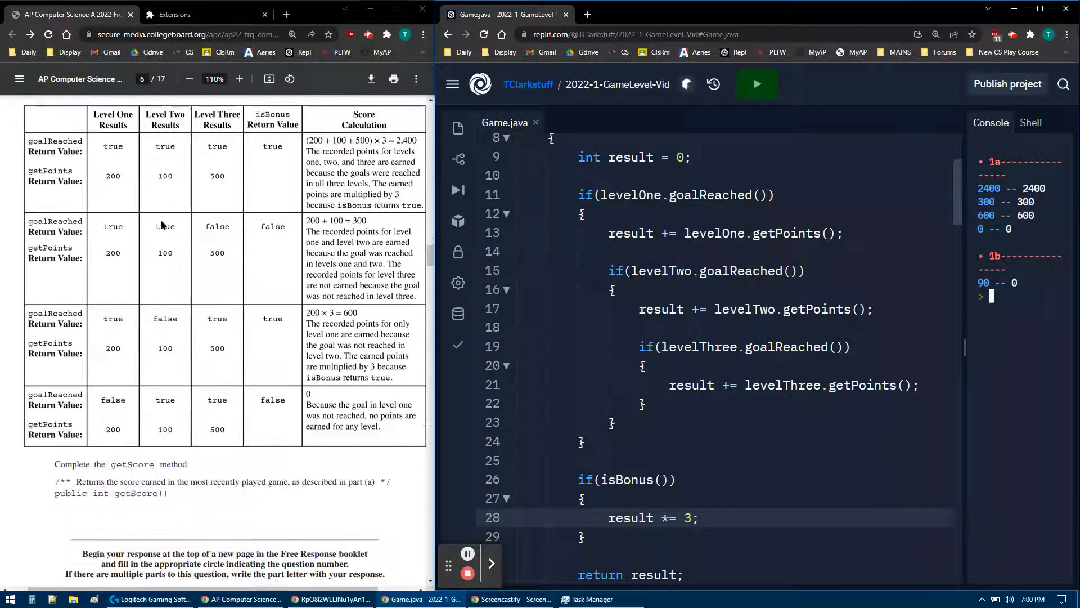